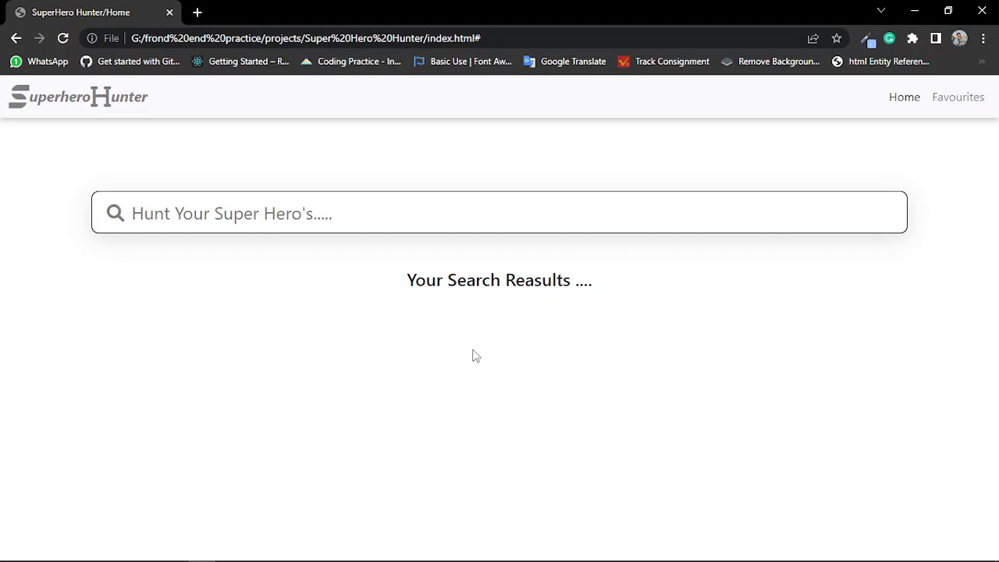
pyautogui.moveTo(244, 334)
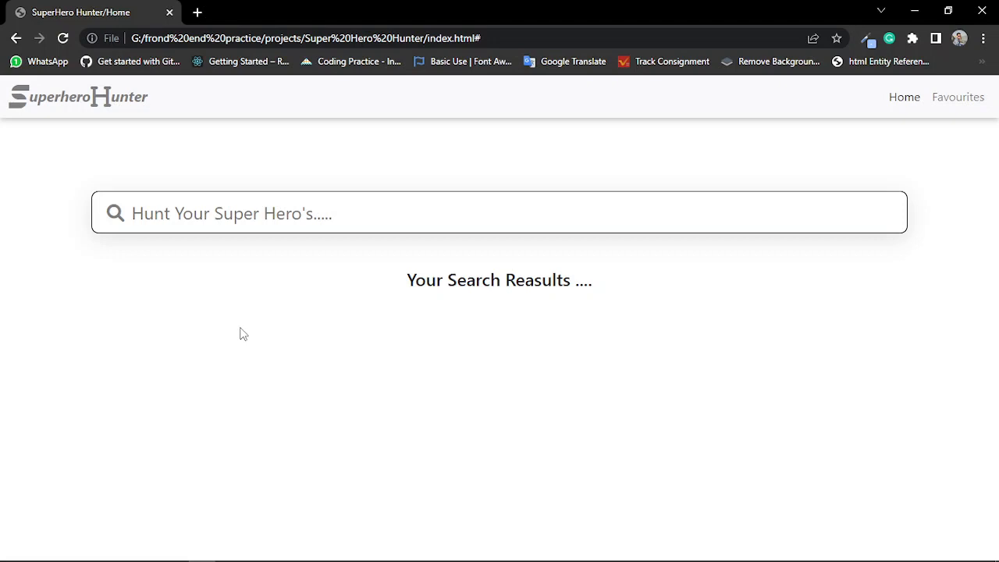
pyautogui.moveTo(239, 362)
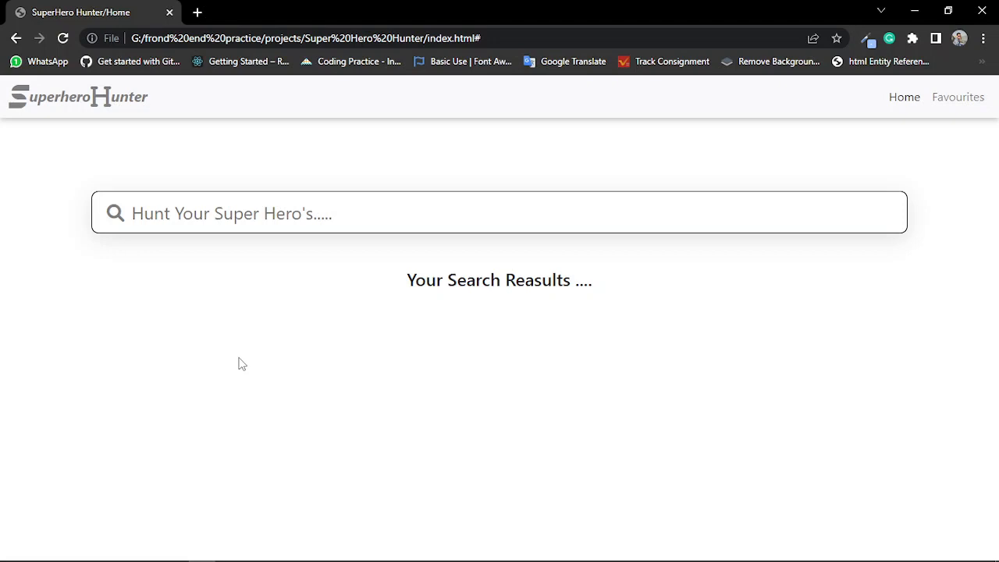
pyautogui.moveTo(855, 135)
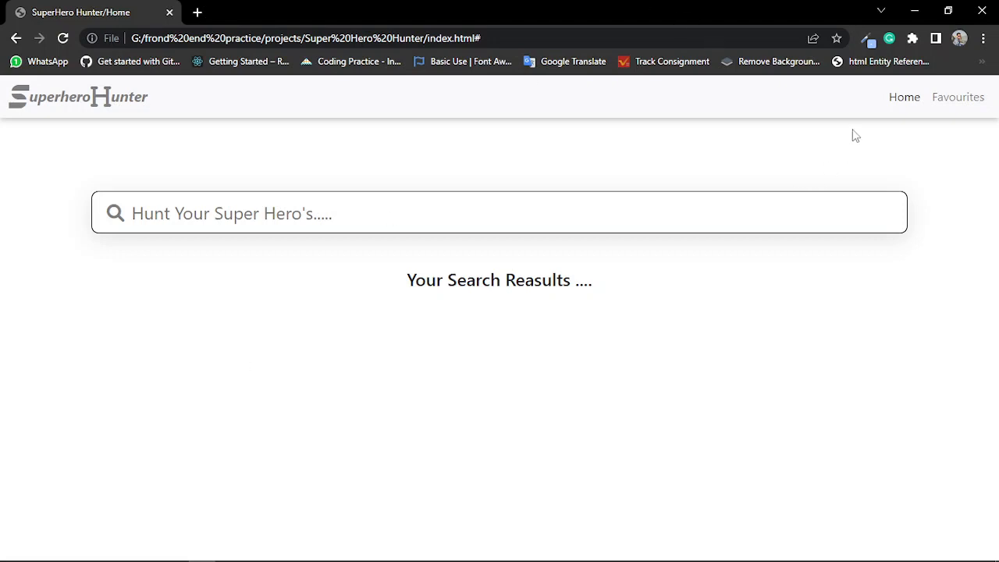
pyautogui.moveTo(958, 97)
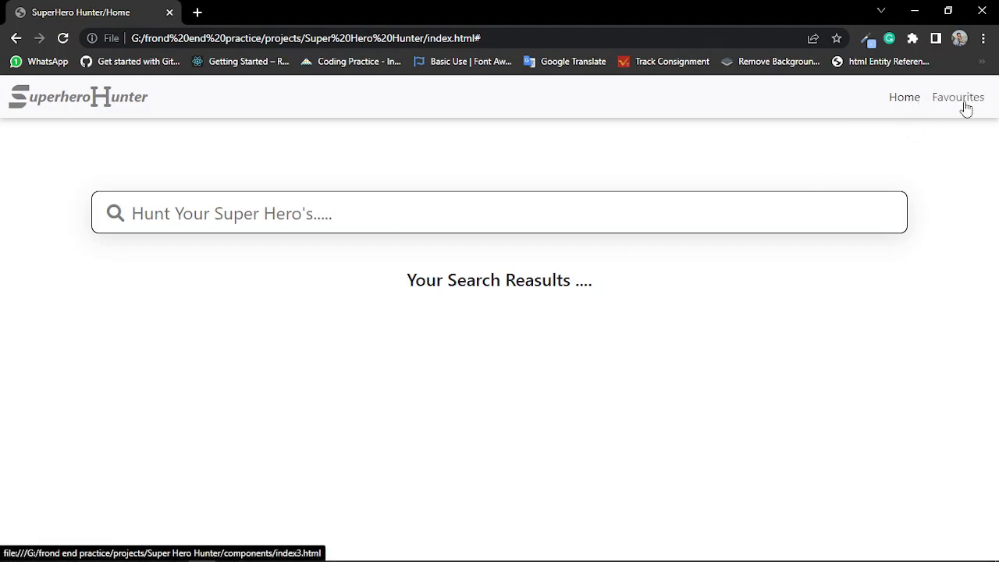
pyautogui.moveTo(970, 103)
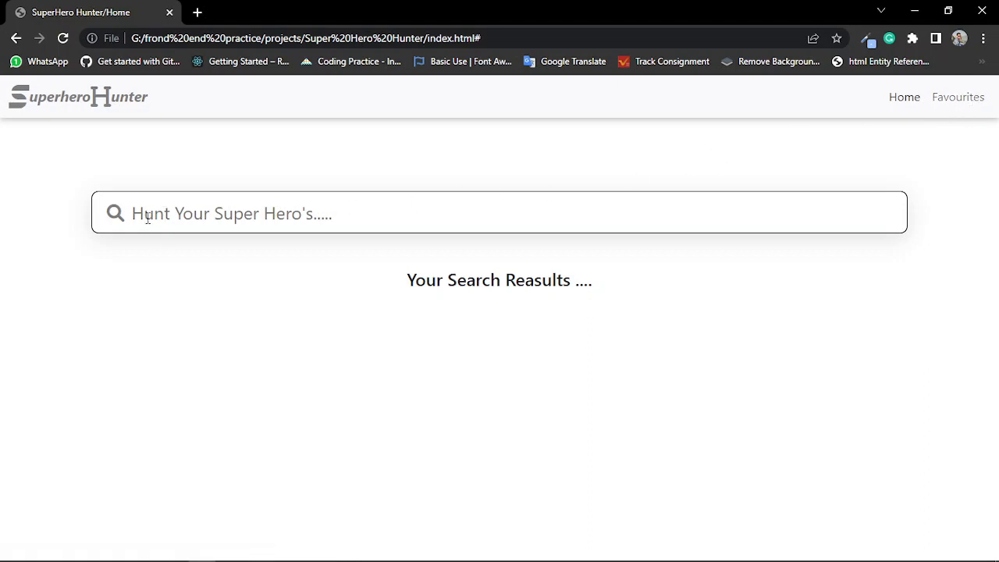
pyautogui.moveTo(196, 206)
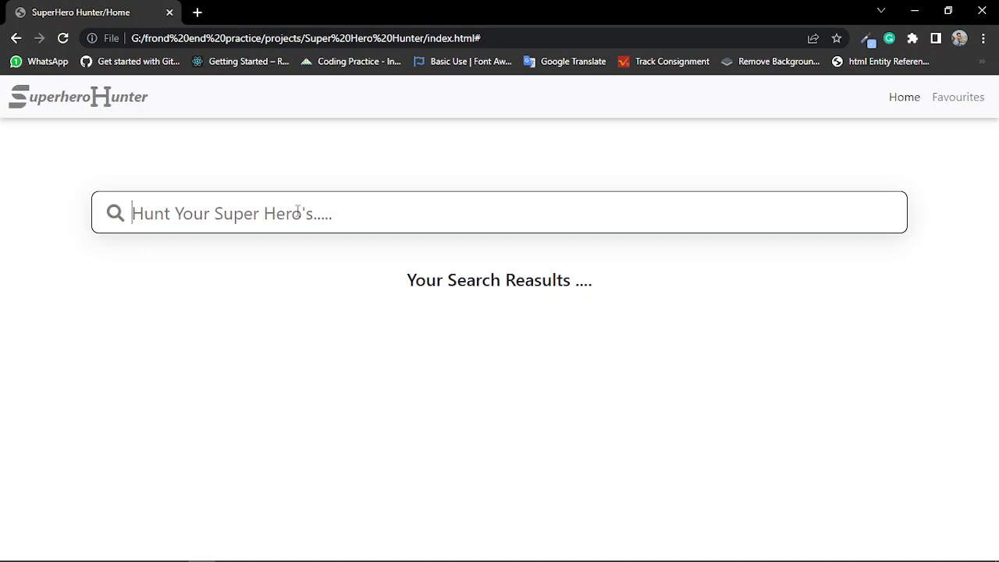
# Step: Search for "a" and browse the matching hero cards
pyautogui.write('a')
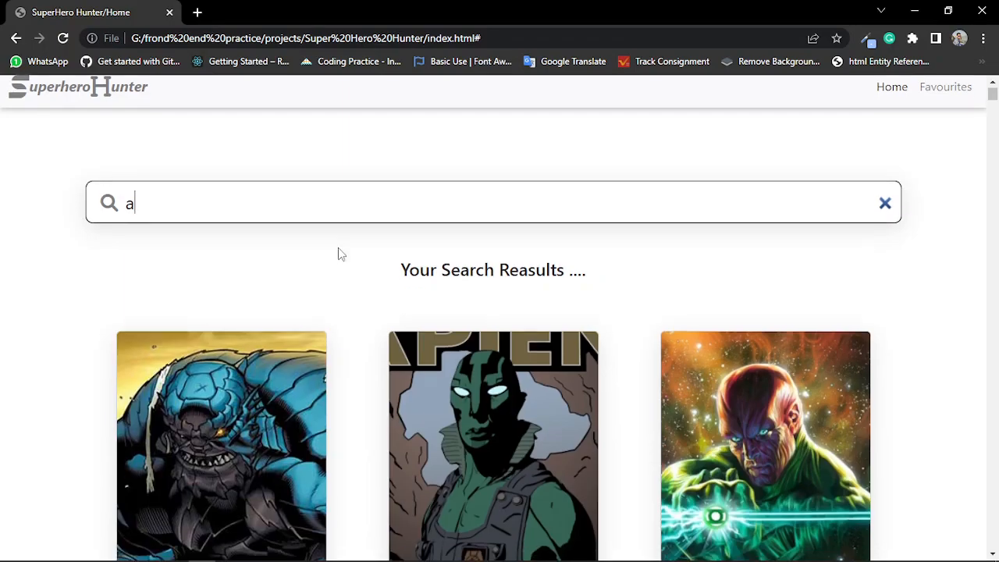
pyautogui.scroll(-3)
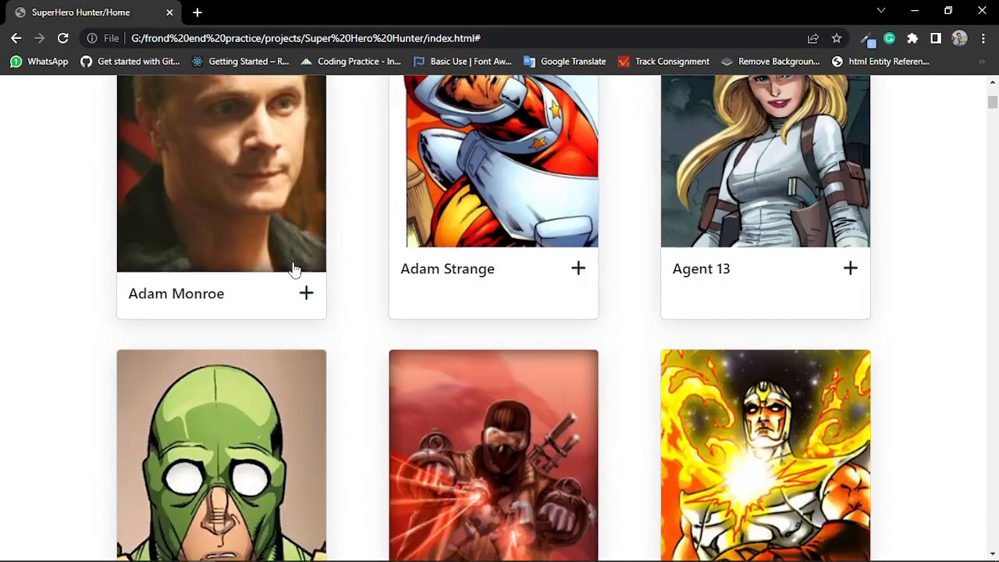
pyautogui.scroll(-3)
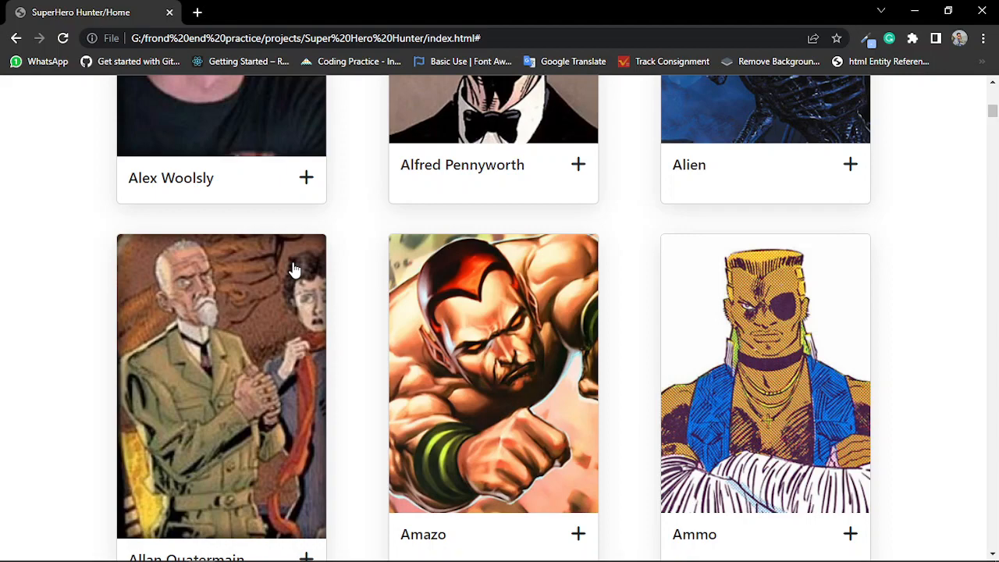
pyautogui.scroll(-3)
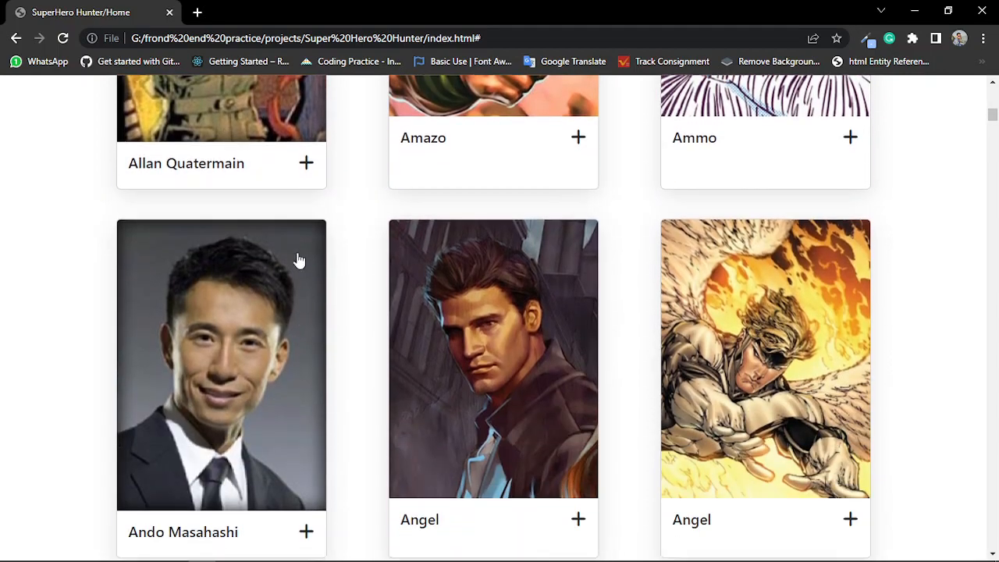
pyautogui.scroll(3)
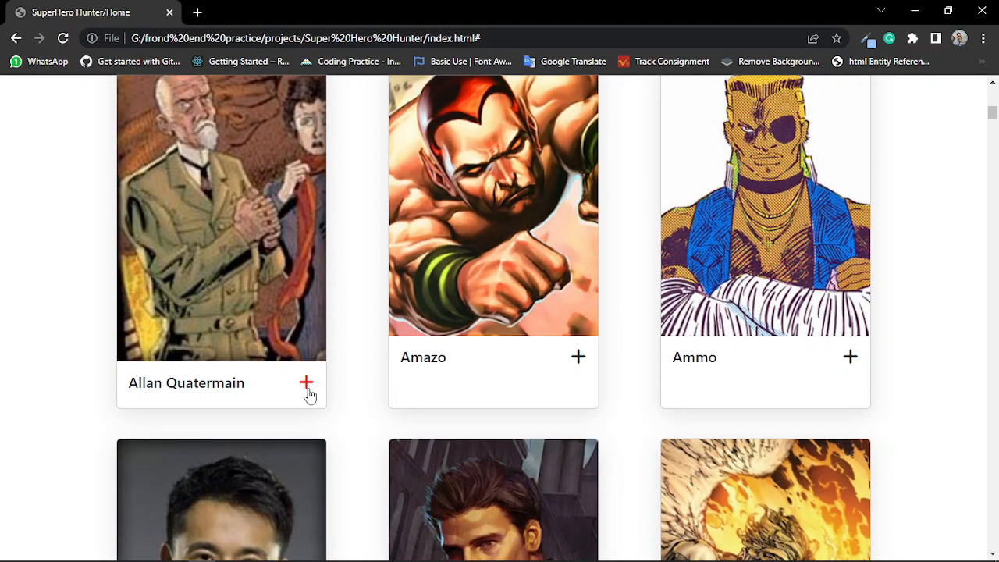
# Step: Add Allan Quatermain to favourites and accept the confirmation alert
pyautogui.click(306, 382)
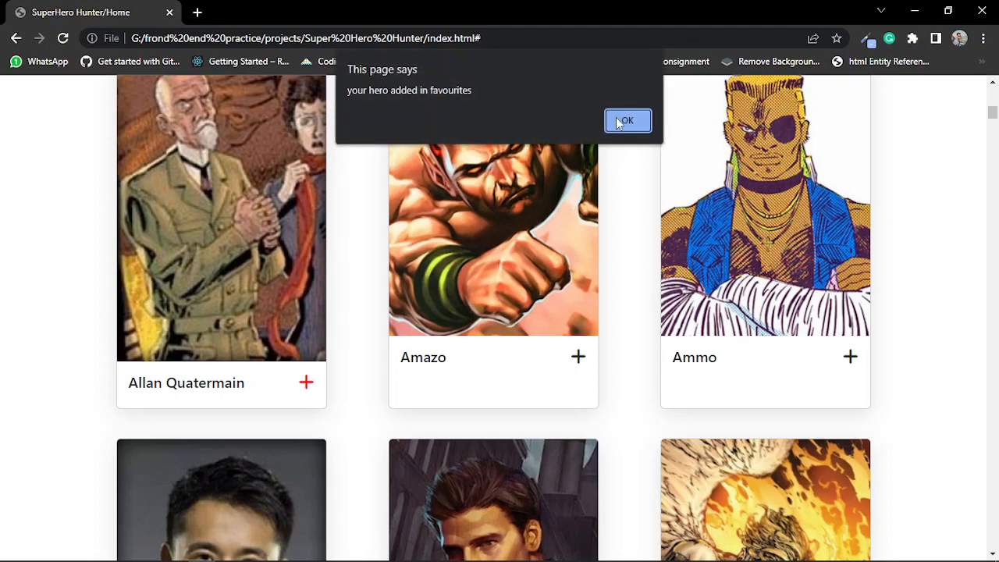
pyautogui.click(627, 120)
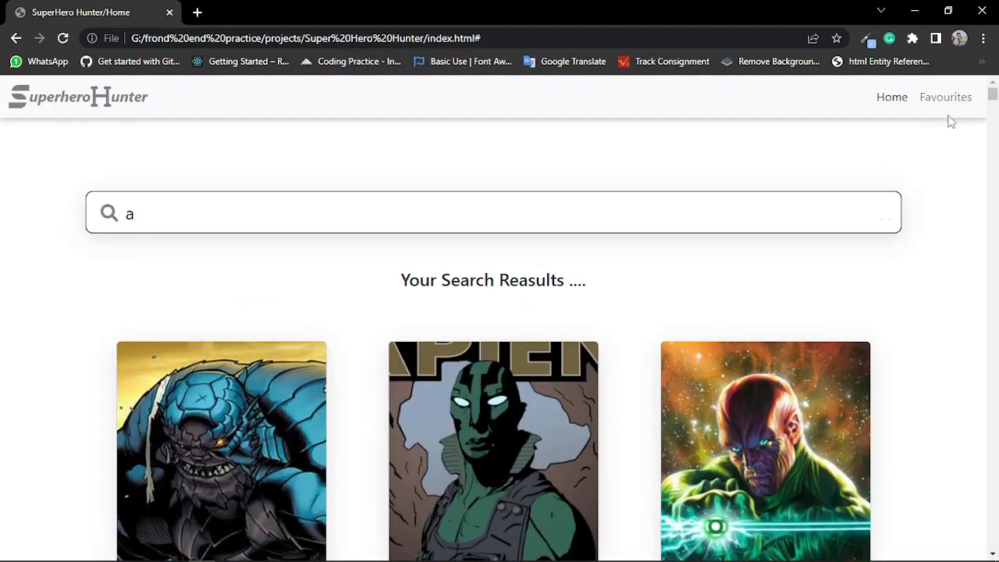
pyautogui.moveTo(946, 97)
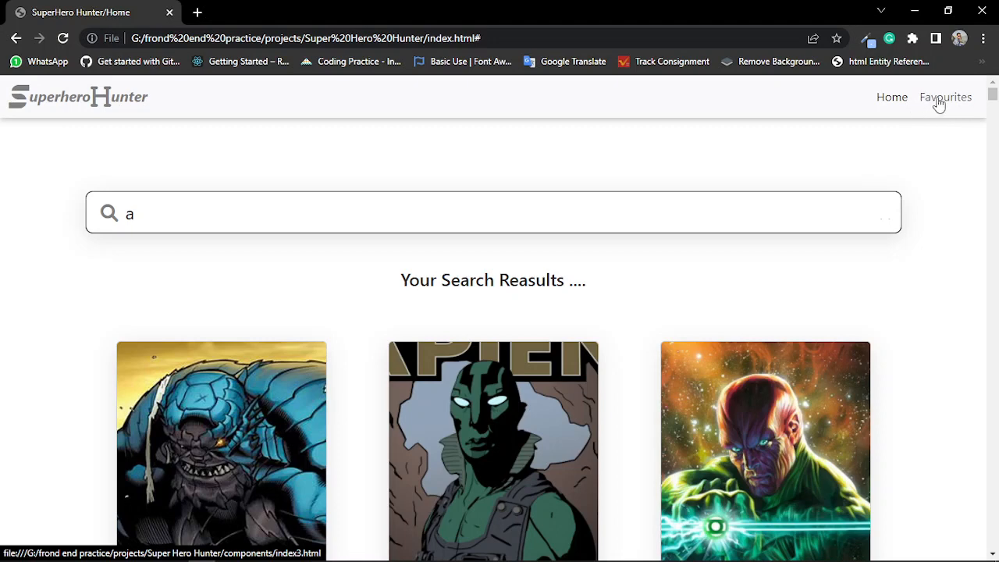
# Step: Go to the Favourites page and remove the Allan Quatermain card, leaving Naruto Uzumaki and Batman
pyautogui.click(946, 97)
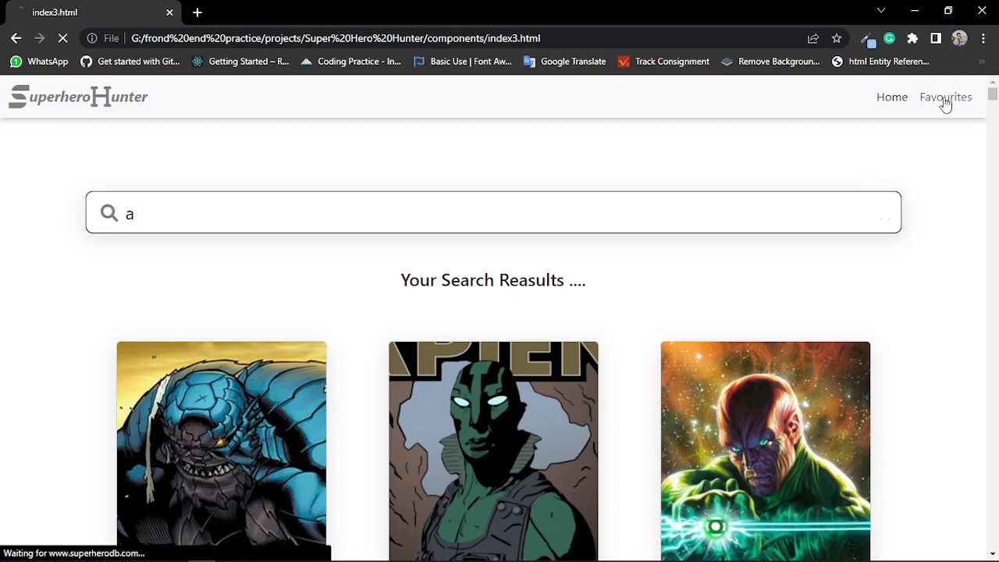
pyautogui.click(946, 97)
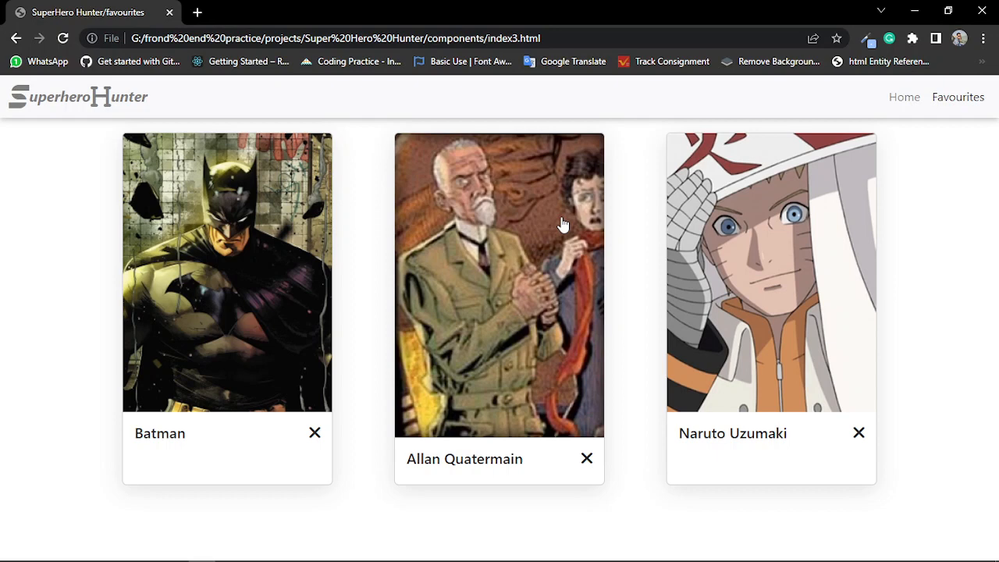
pyautogui.moveTo(524, 332)
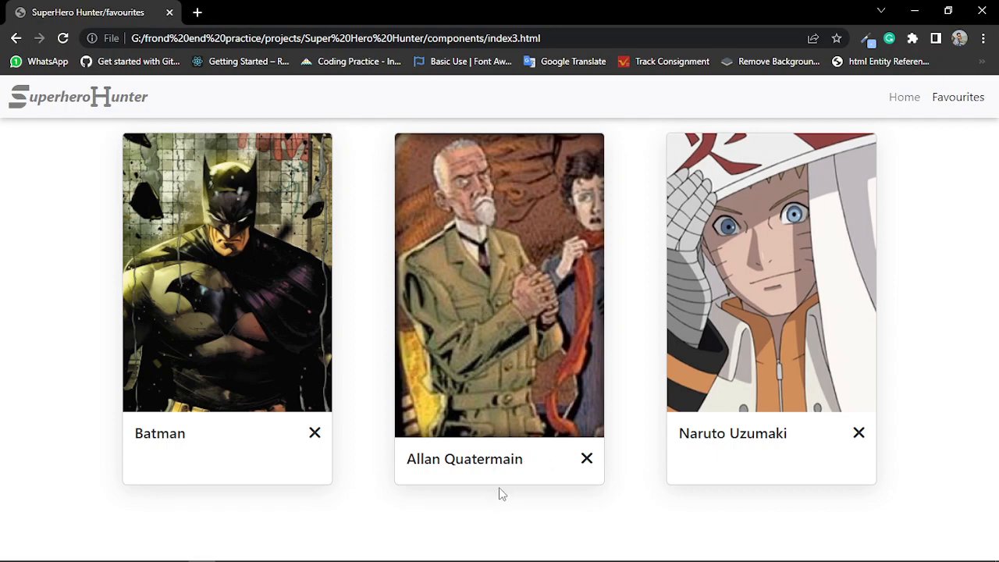
pyautogui.moveTo(618, 484)
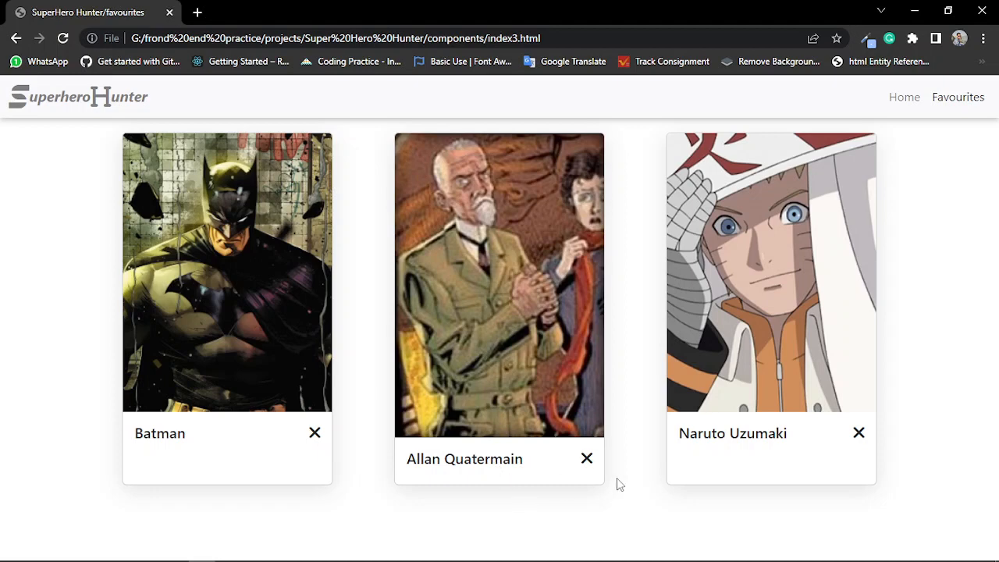
pyautogui.moveTo(426, 451)
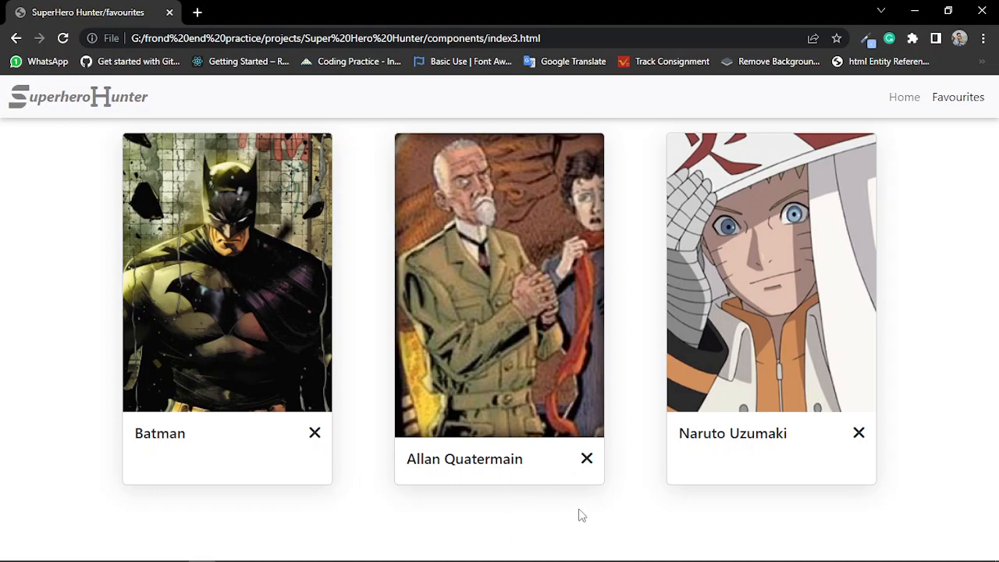
pyautogui.moveTo(333, 330)
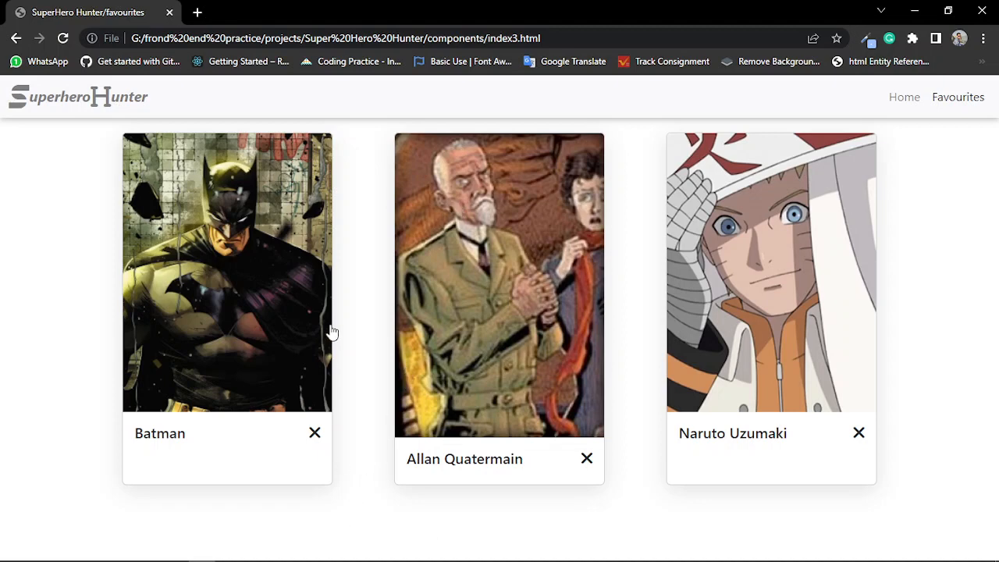
pyautogui.moveTo(593, 501)
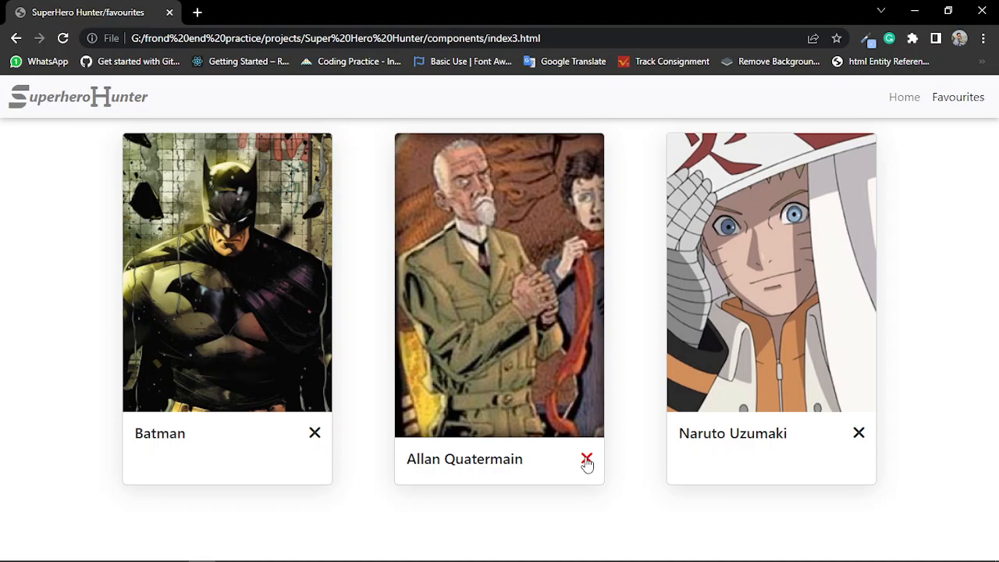
pyautogui.click(587, 459)
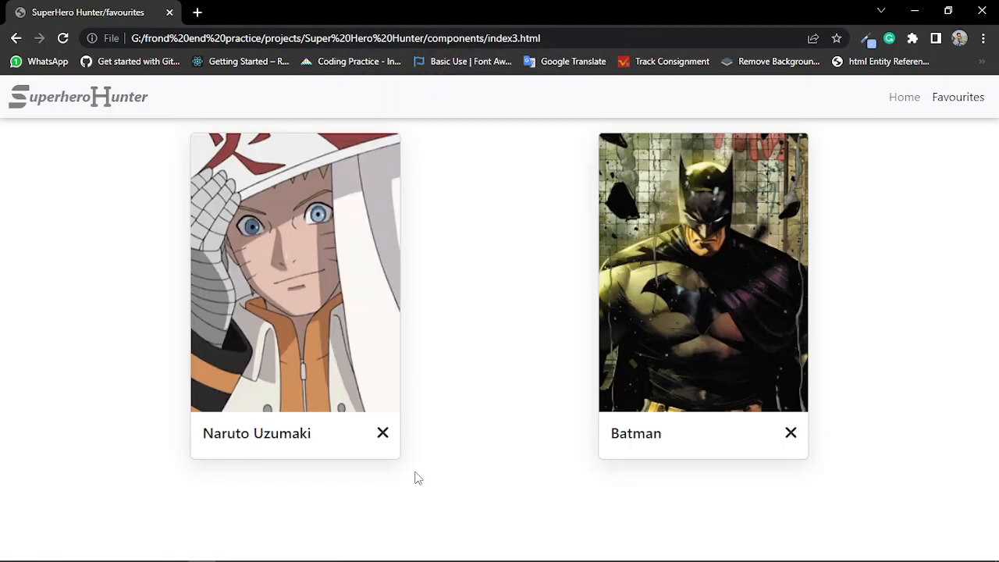
pyautogui.moveTo(492, 471)
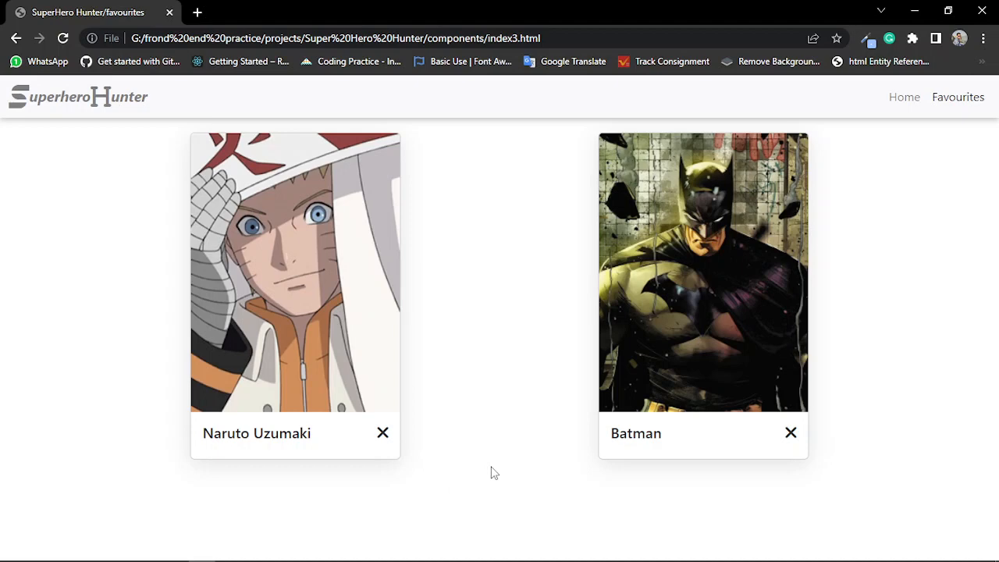
pyautogui.moveTo(522, 334)
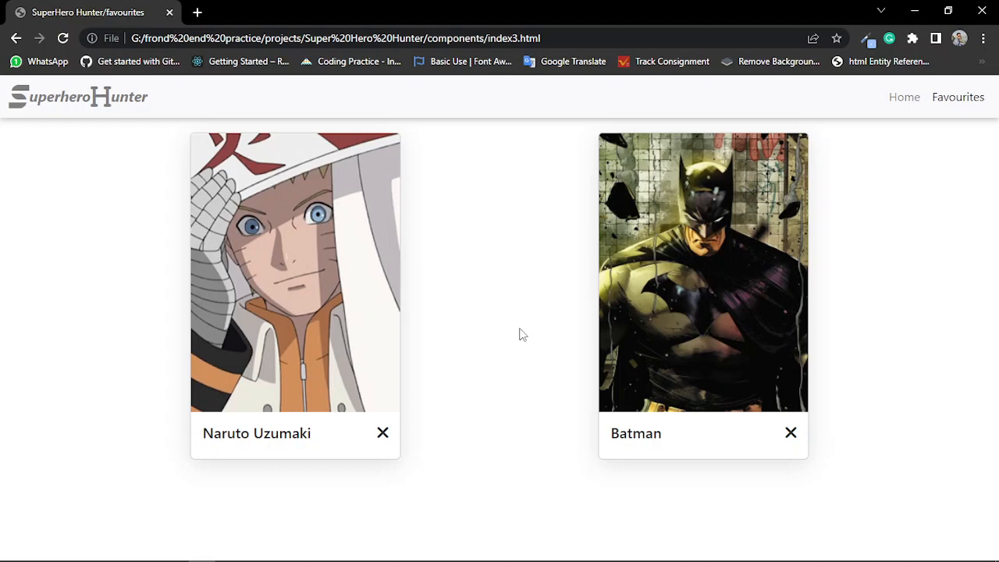
pyautogui.moveTo(500, 415)
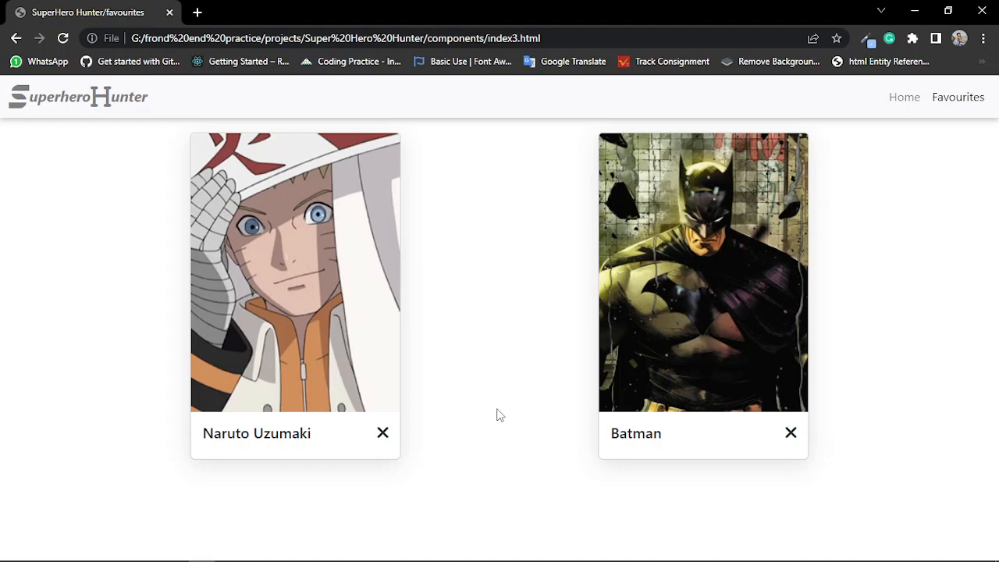
pyautogui.moveTo(710, 256)
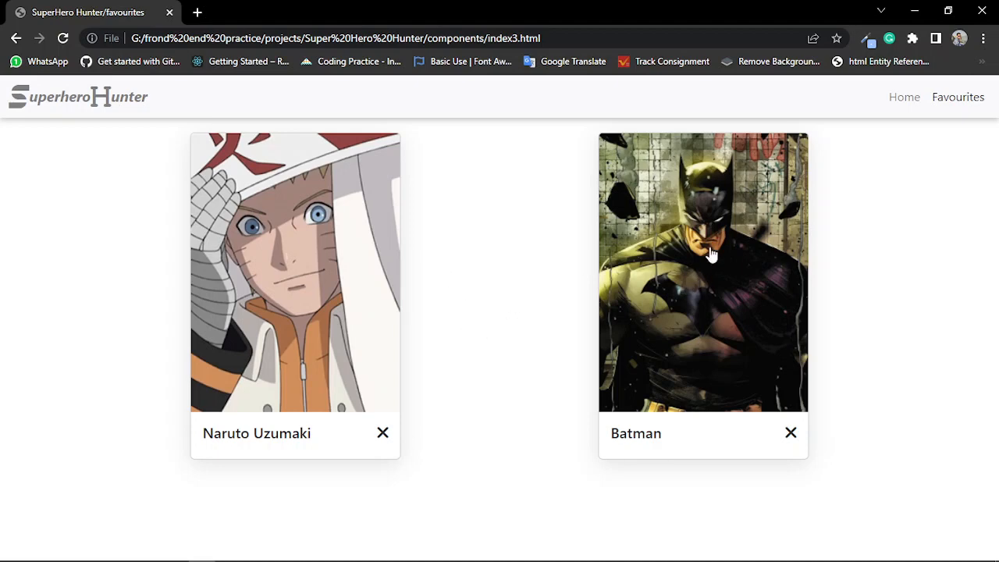
pyautogui.moveTo(732, 250)
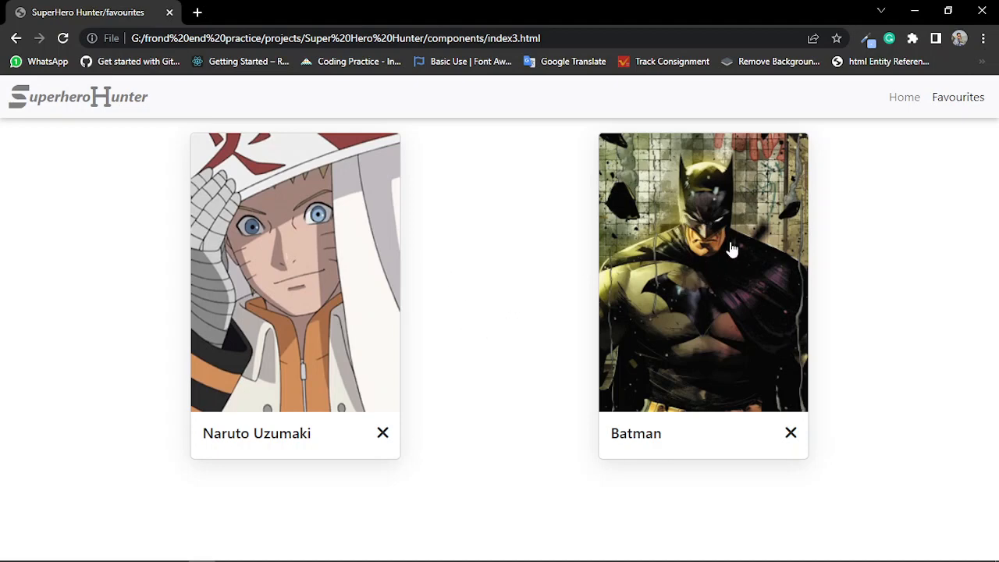
pyautogui.moveTo(712, 273)
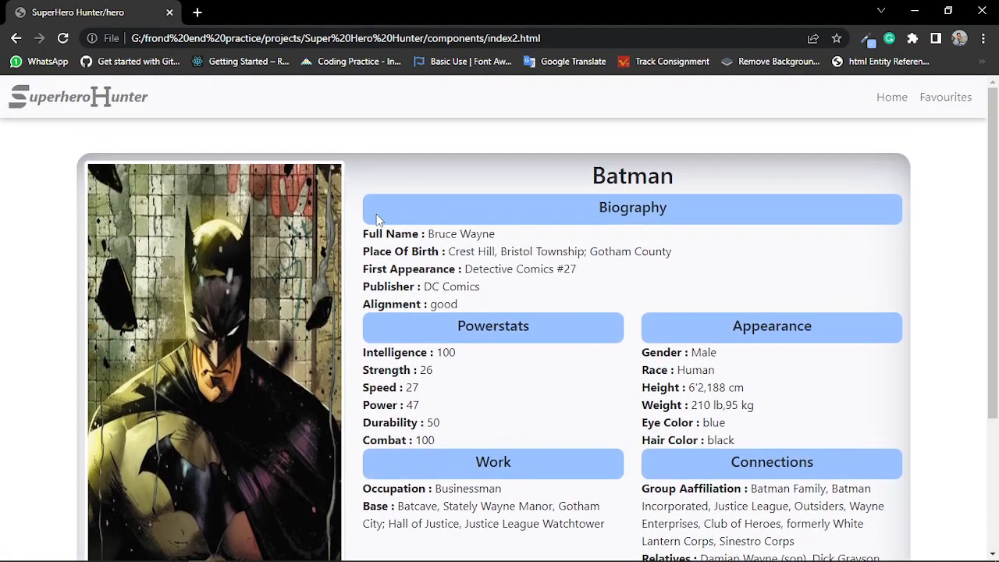
pyautogui.moveTo(434, 340)
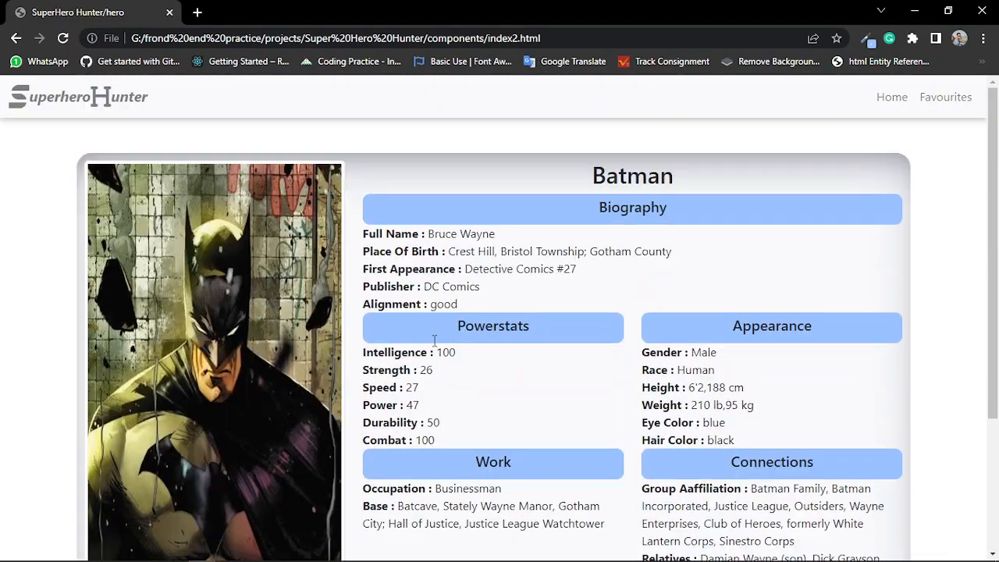
# Step: Scroll through Batman's biography, powerstats, appearance, work and connections sections
pyautogui.scroll(-3)
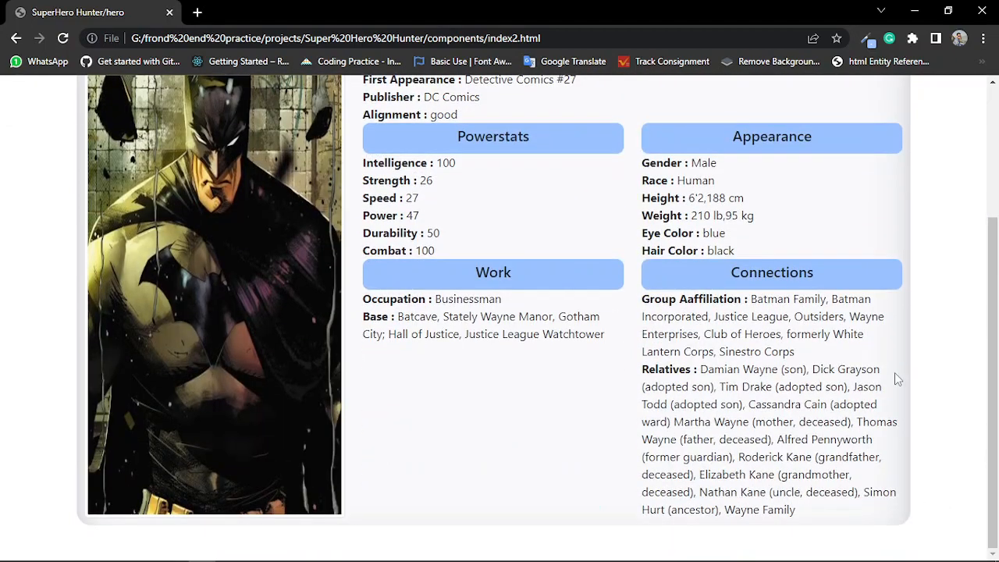
pyautogui.scroll(3)
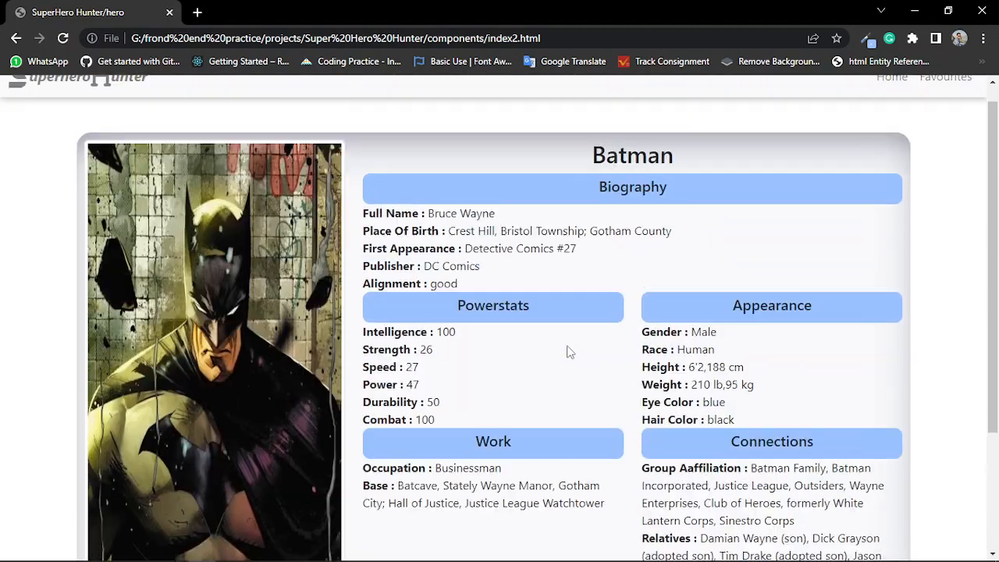
pyautogui.rightClick(569, 352)
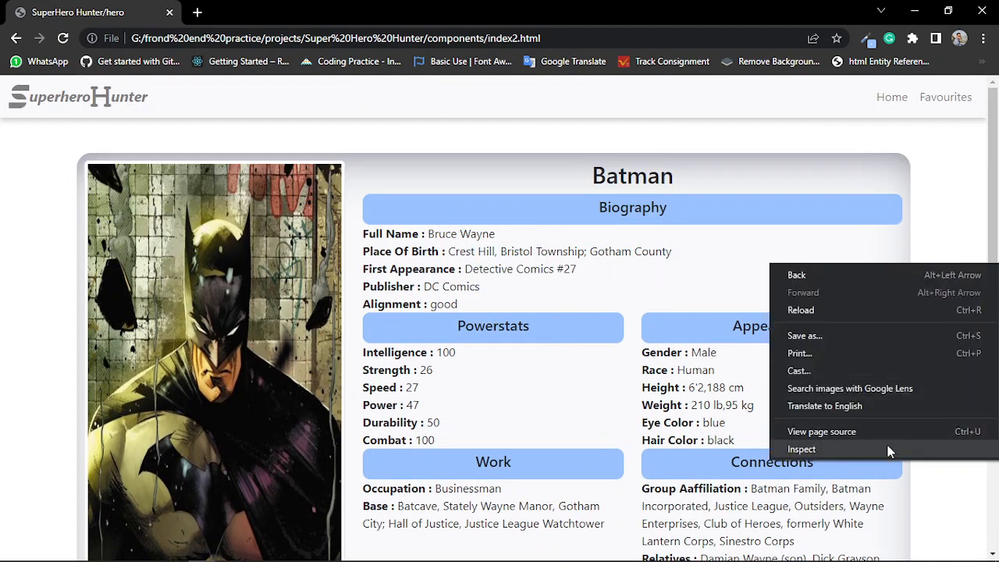
pyautogui.click(803, 450)
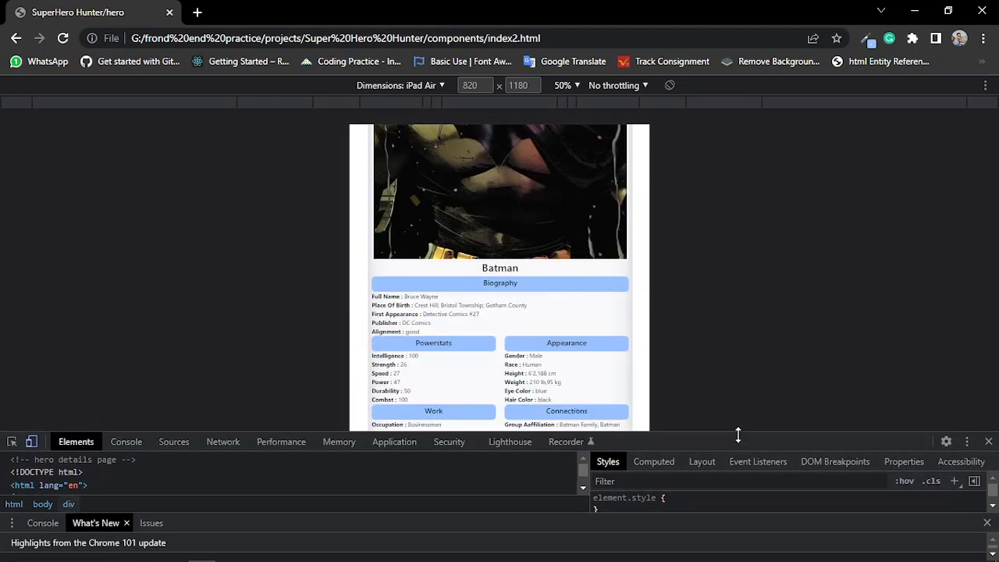
pyautogui.scroll(3)
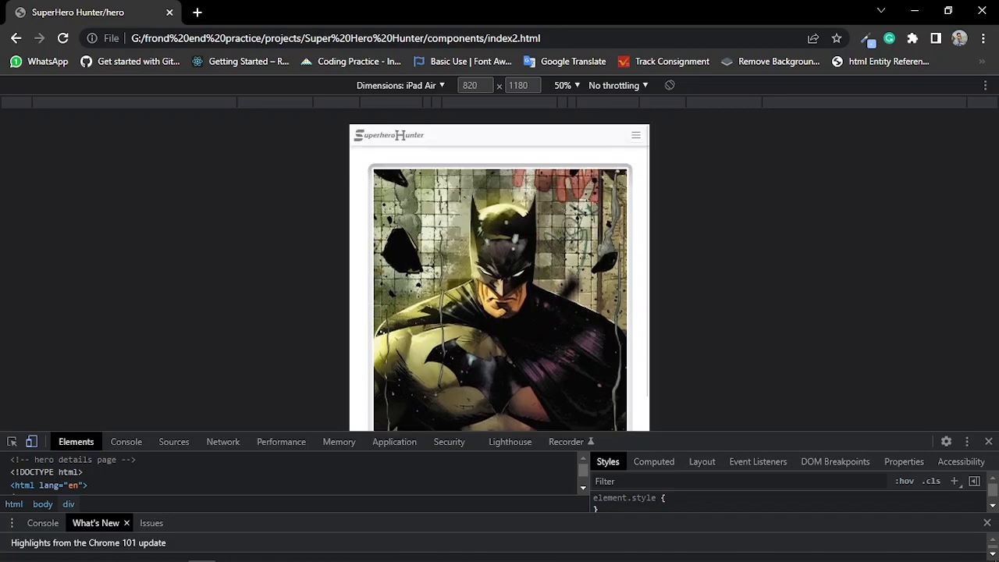
pyautogui.click(400, 84)
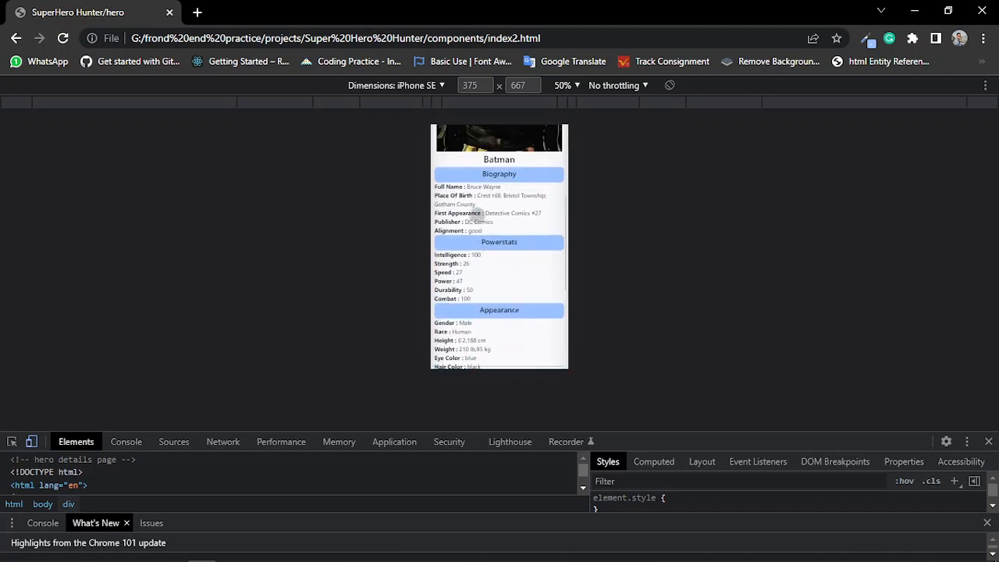
pyautogui.click(394, 84)
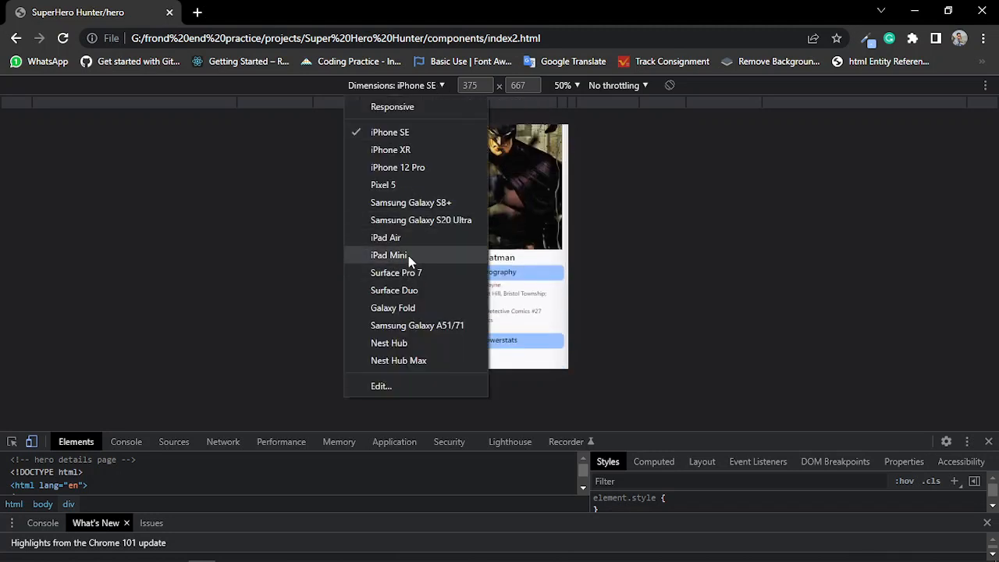
pyautogui.click(386, 237)
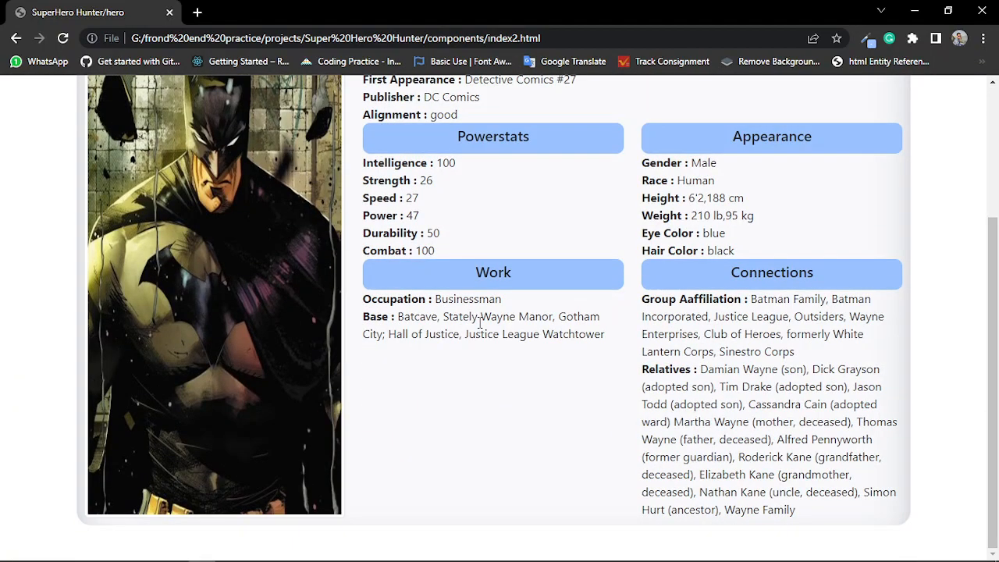
pyautogui.scroll(3)
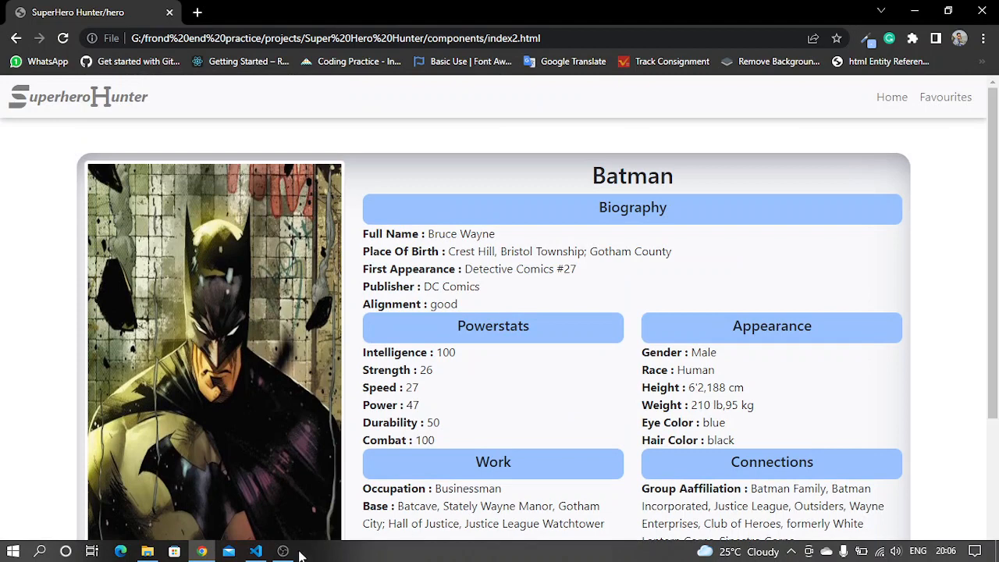
pyautogui.moveTo(256, 551)
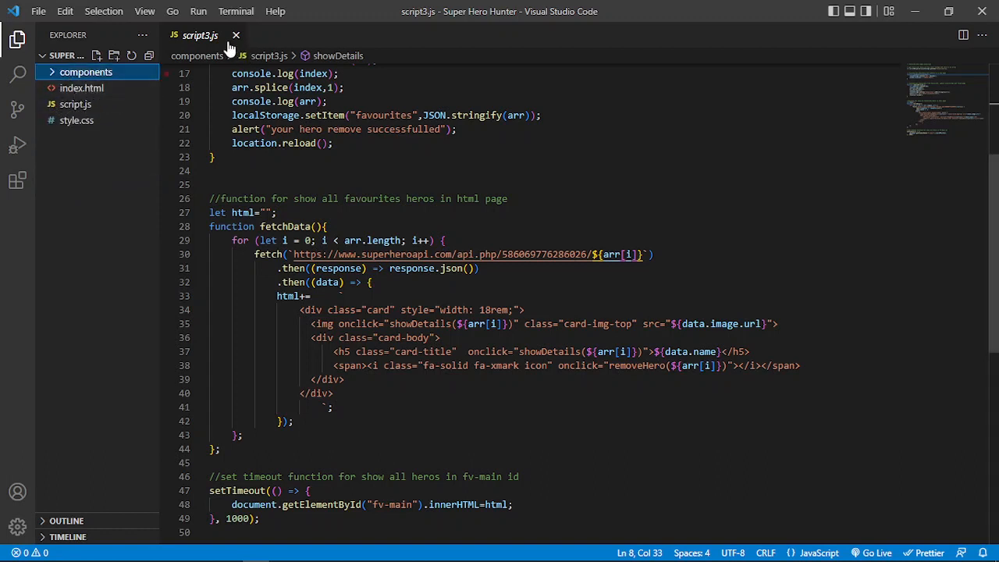
# Step: Expand the components folder and review script3.js and index.html in the editor
pyautogui.click(236, 34)
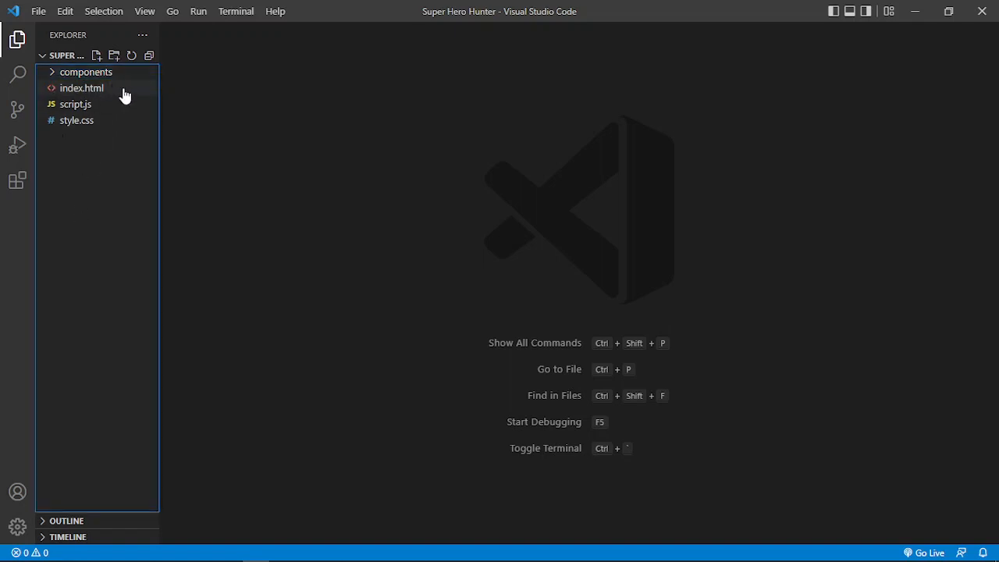
pyautogui.moveTo(86, 72)
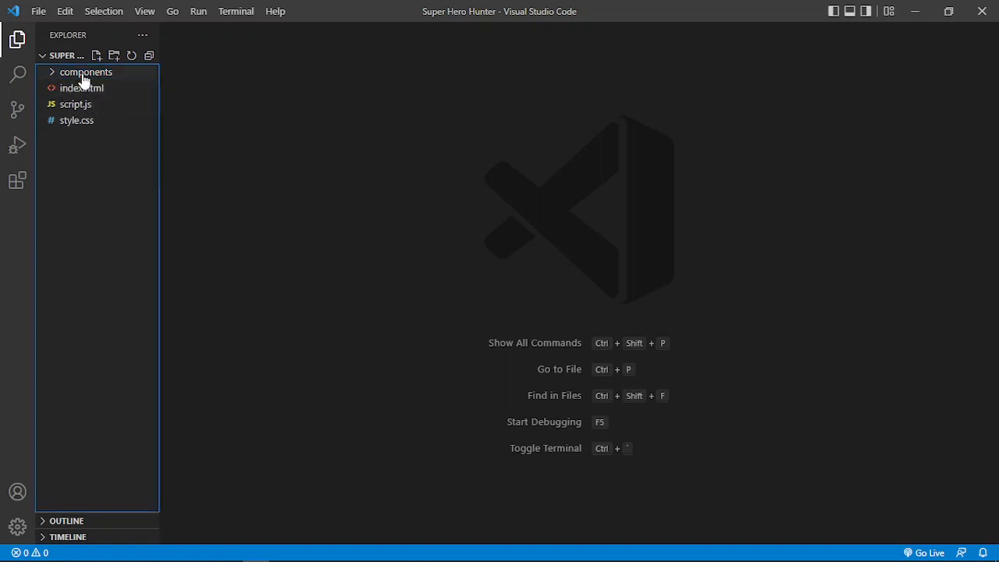
pyautogui.moveTo(94, 103)
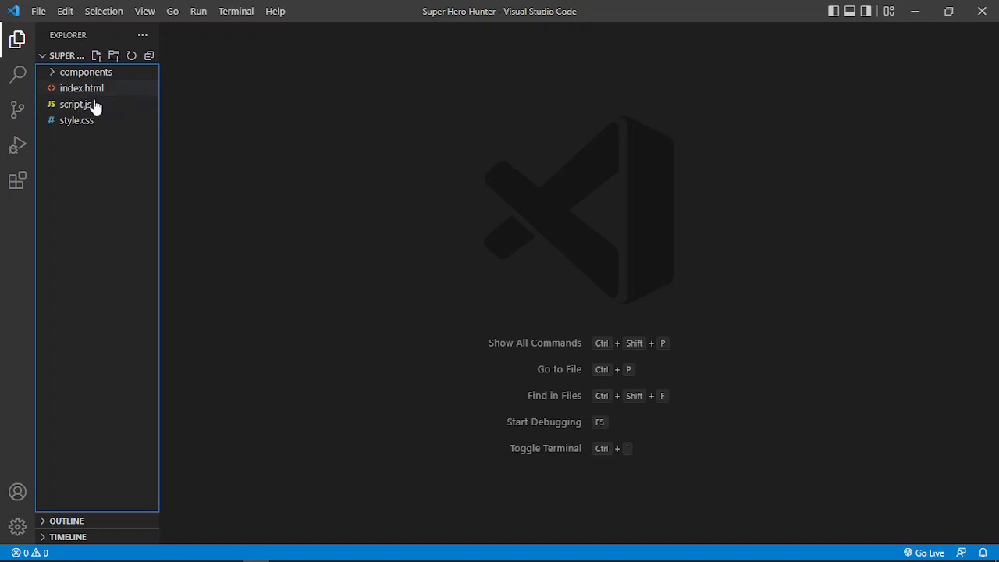
pyautogui.moveTo(116, 92)
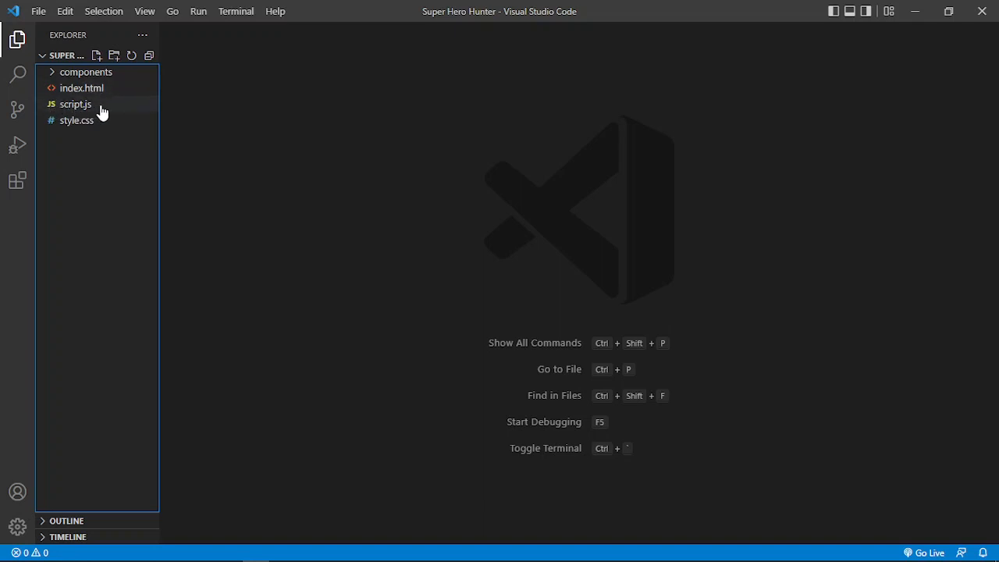
pyautogui.moveTo(92, 109)
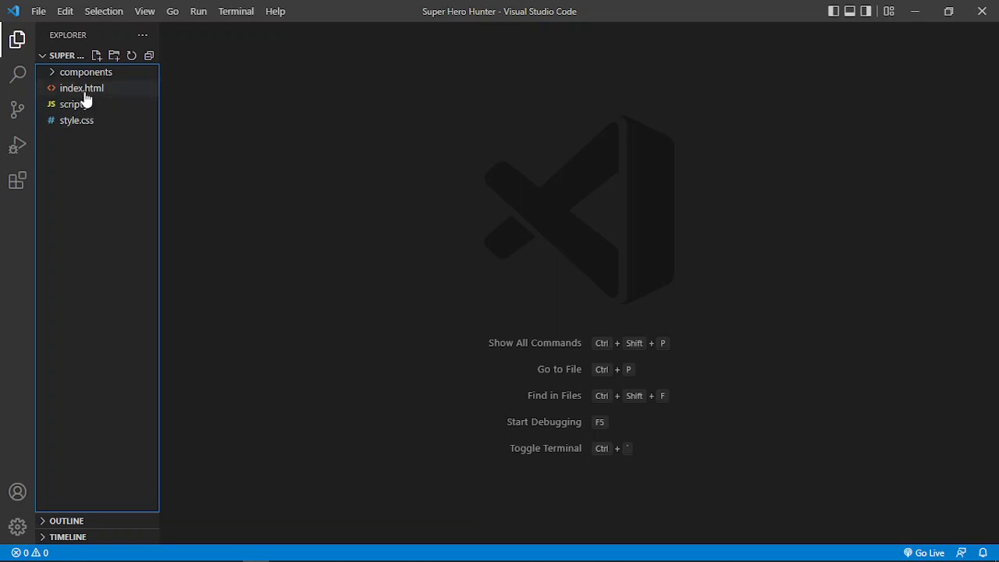
pyautogui.moveTo(75, 103)
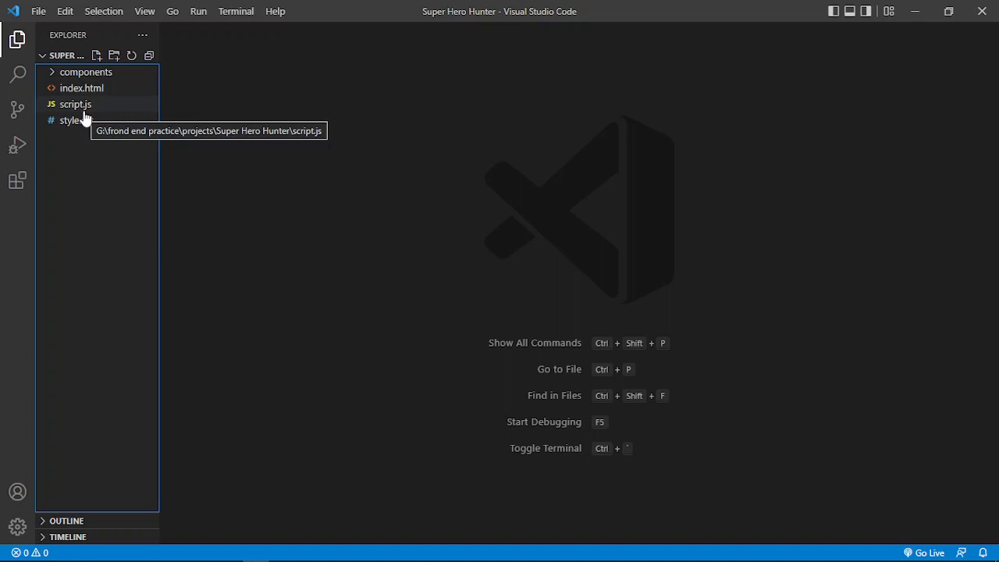
pyautogui.moveTo(107, 119)
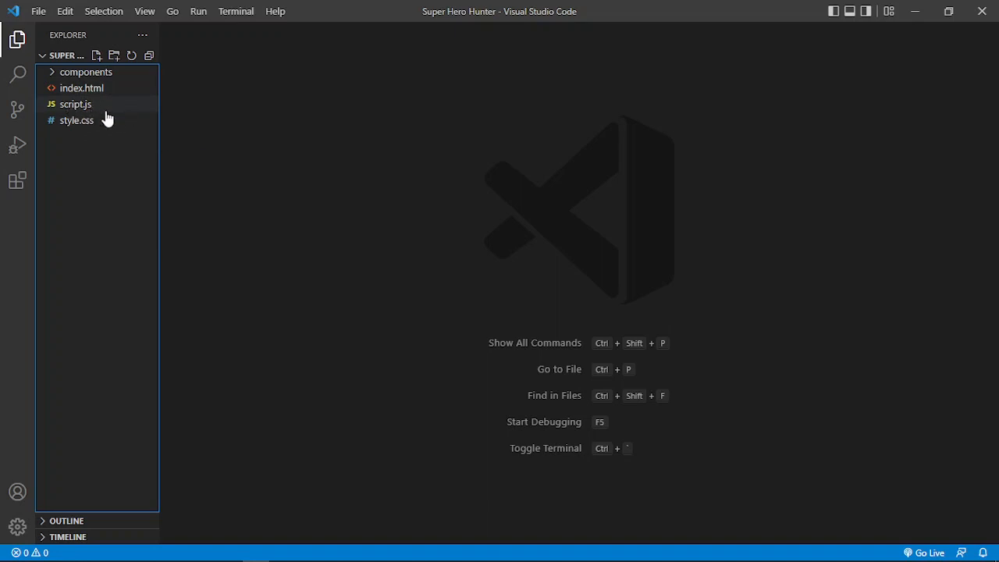
pyautogui.moveTo(97, 125)
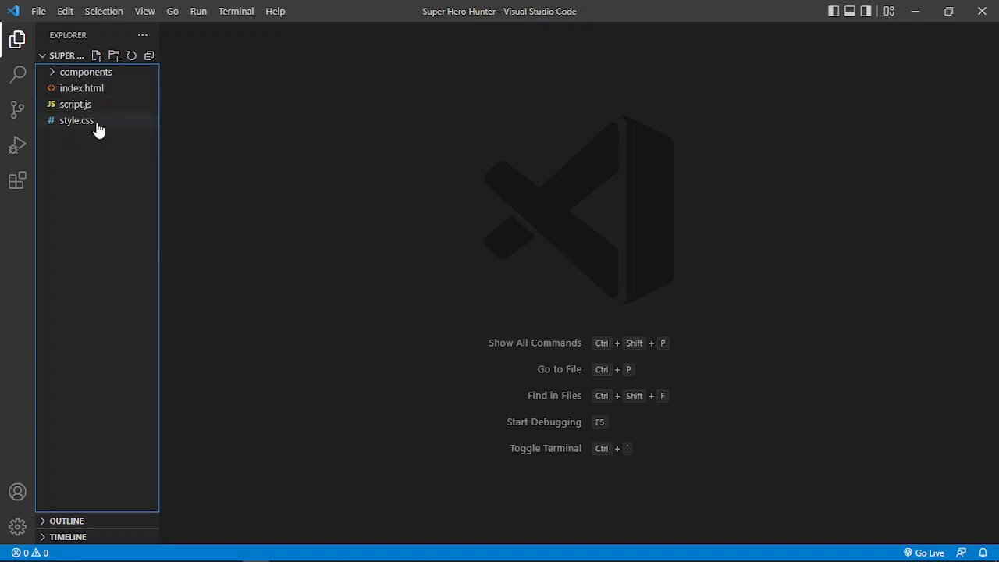
pyautogui.moveTo(66, 136)
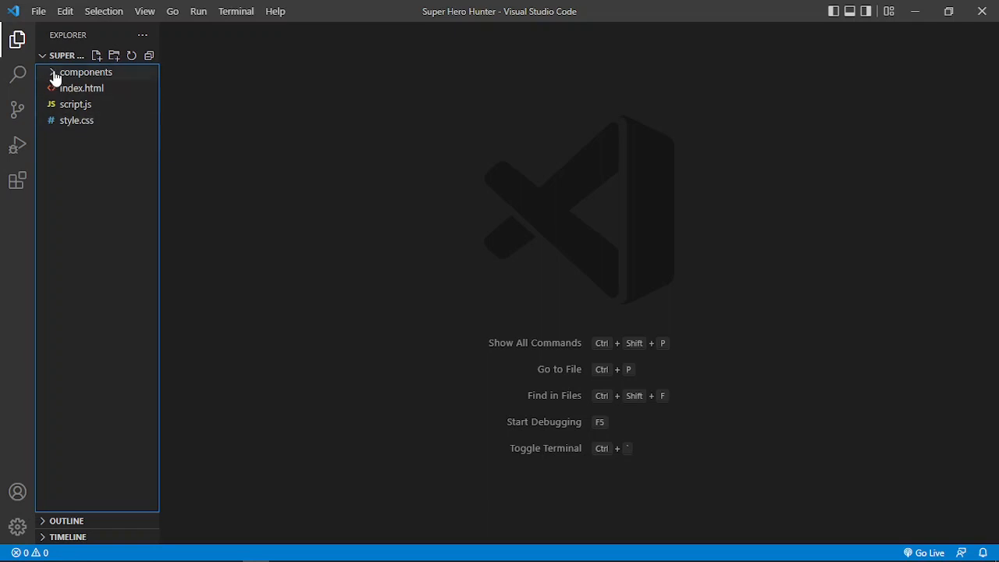
pyautogui.click(86, 72)
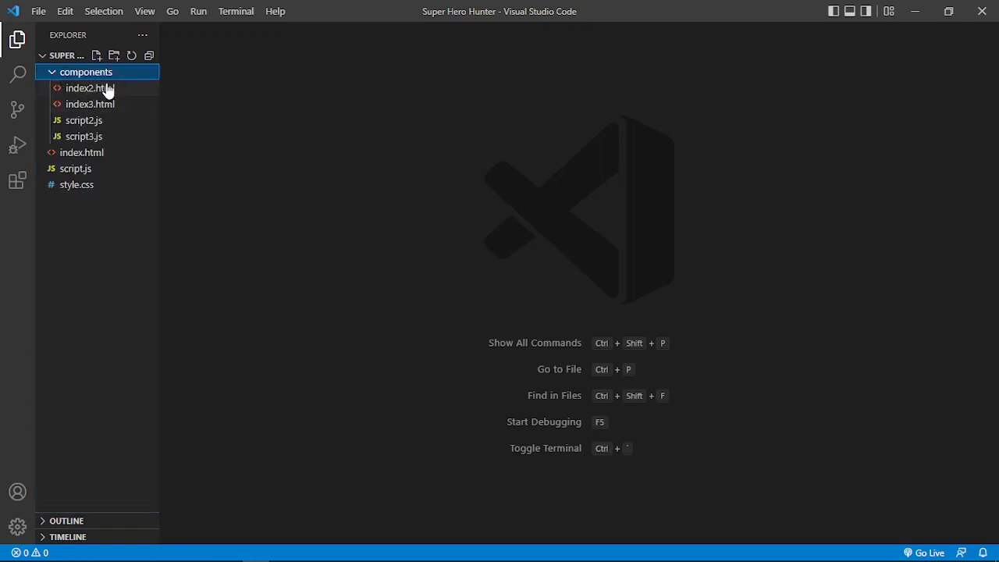
pyautogui.moveTo(90, 103)
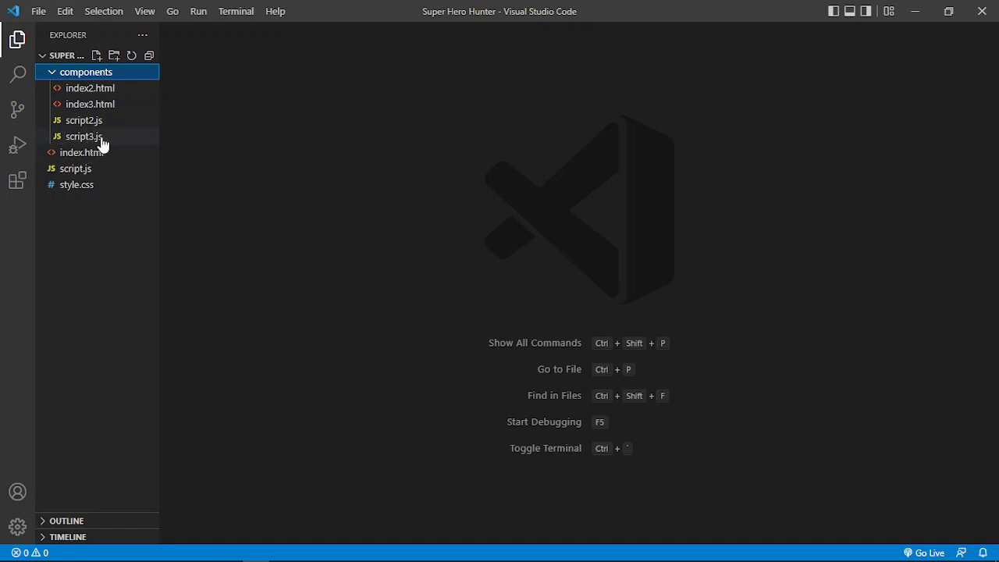
pyautogui.moveTo(77, 121)
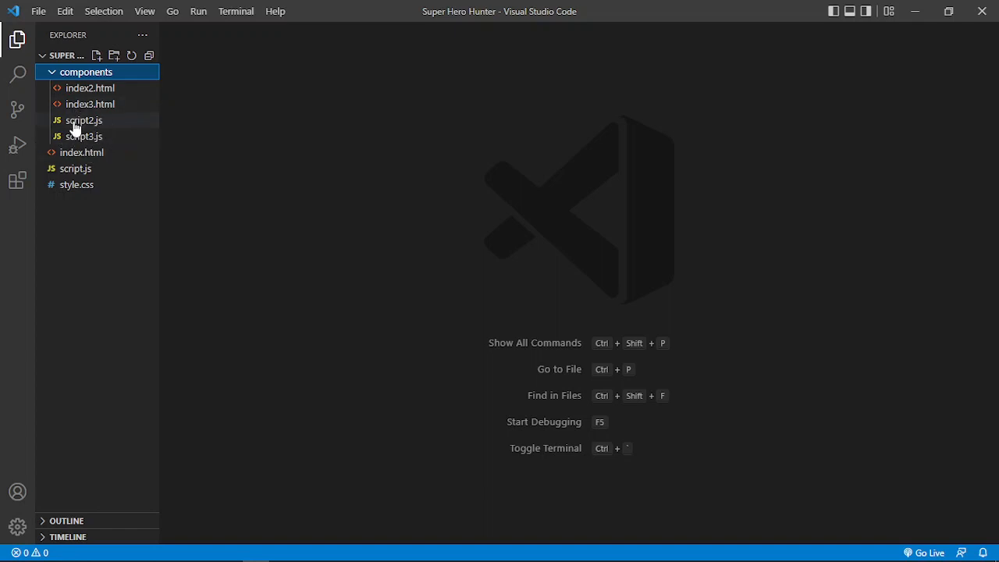
pyautogui.moveTo(106, 125)
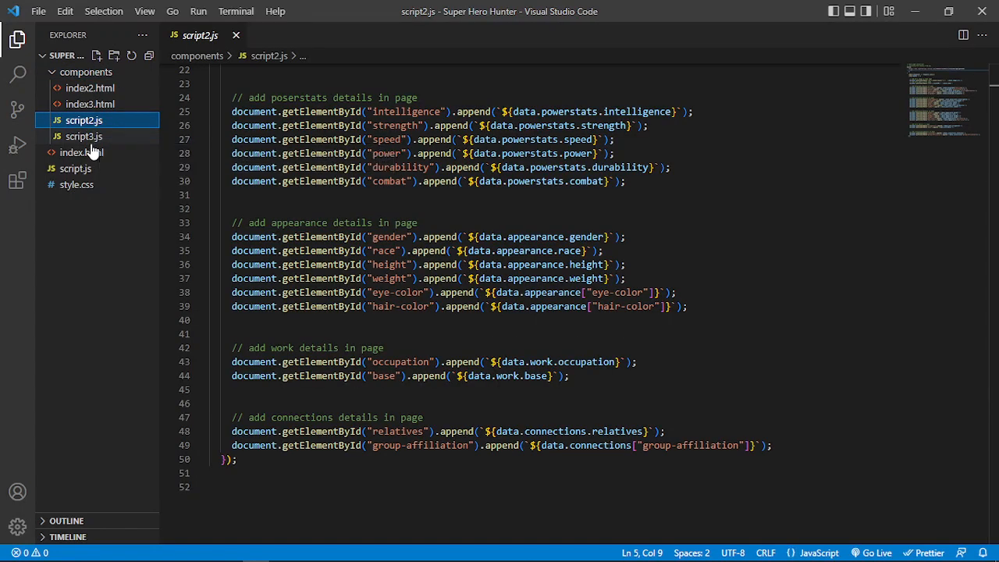
pyautogui.click(82, 136)
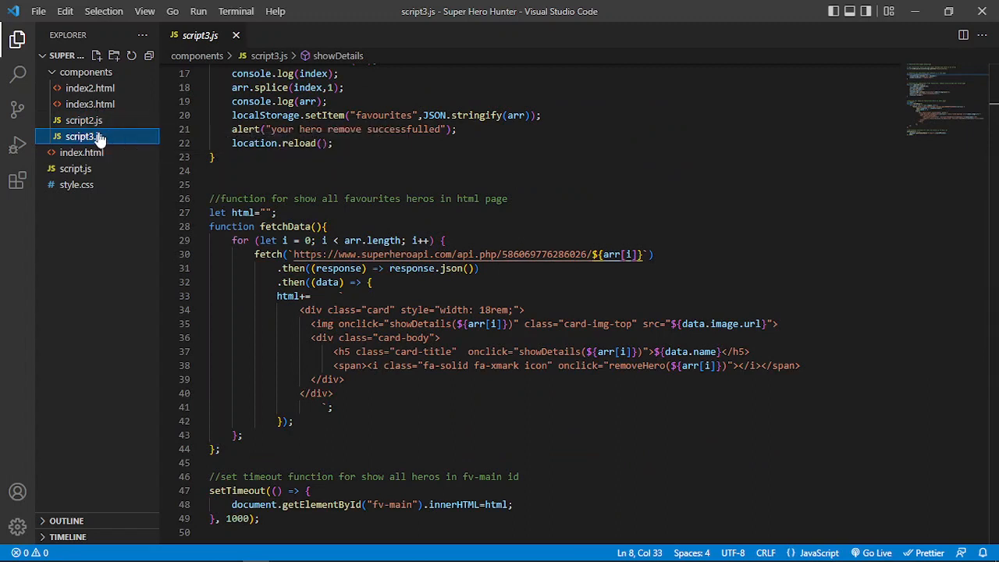
pyautogui.moveTo(113, 156)
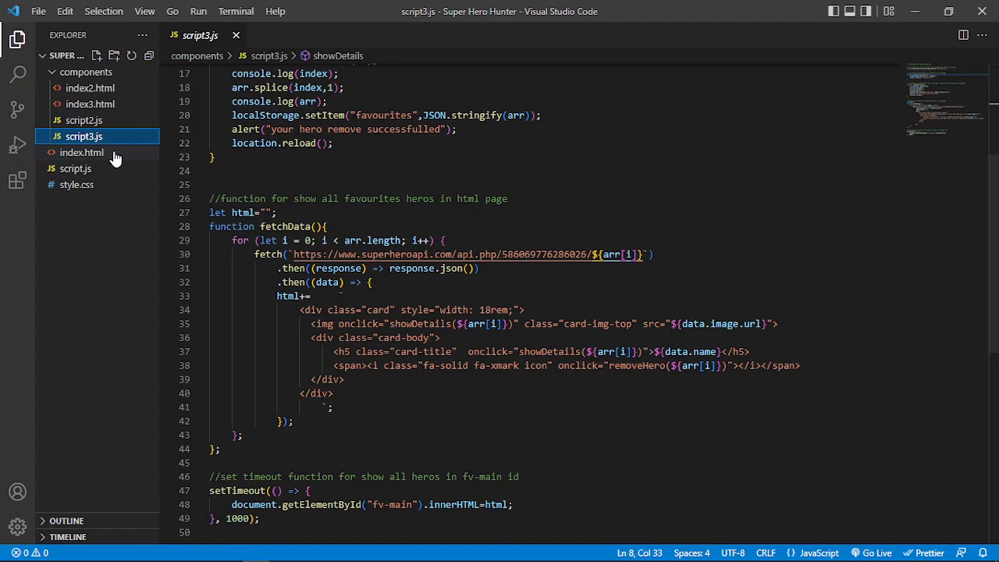
pyautogui.click(82, 153)
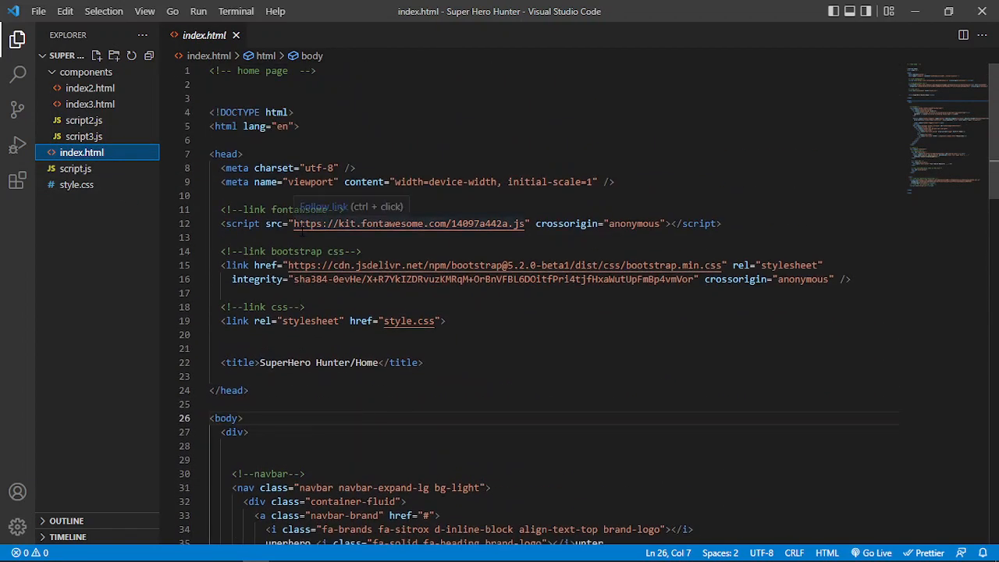
pyautogui.scroll(-3)
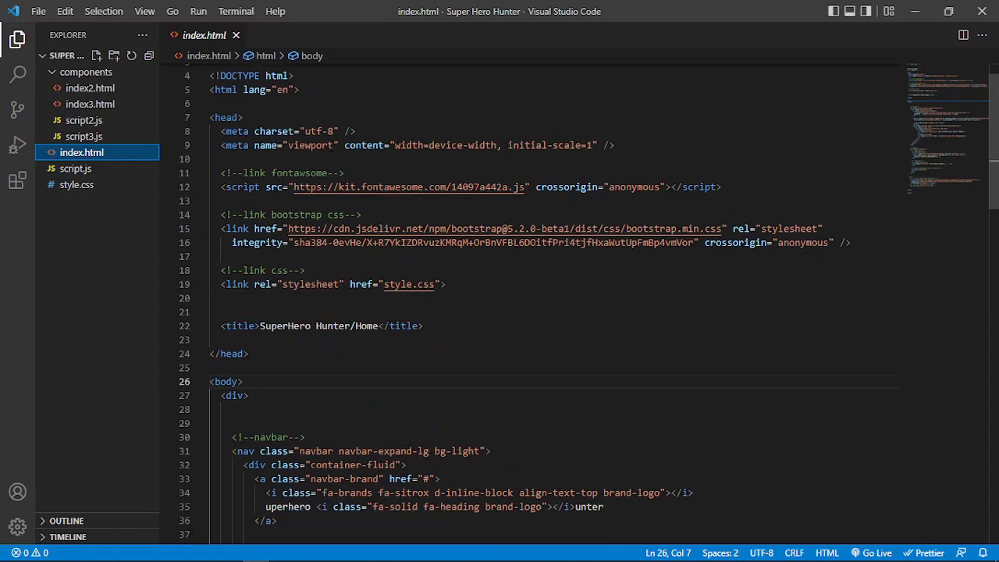
pyautogui.scroll(-3)
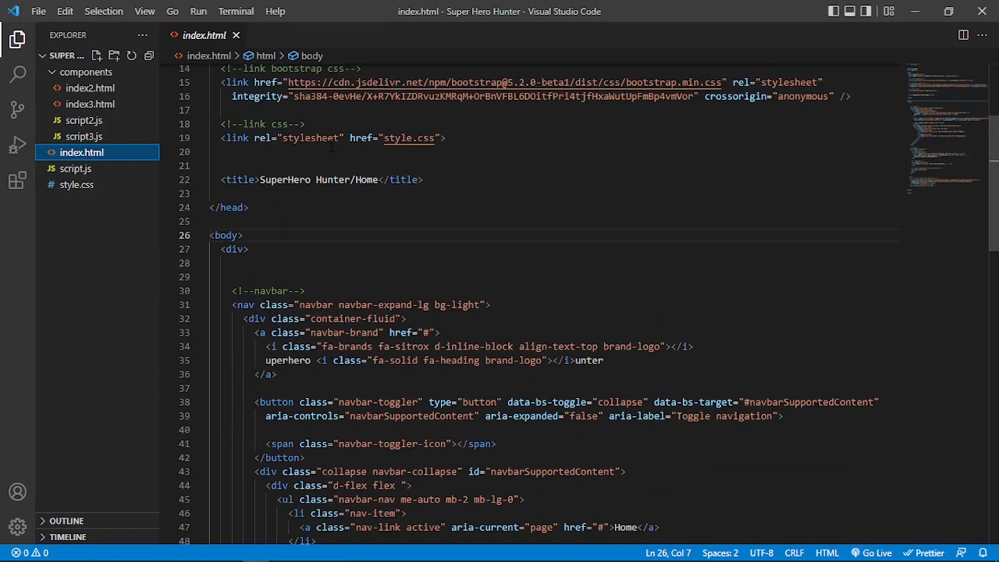
pyautogui.scroll(3)
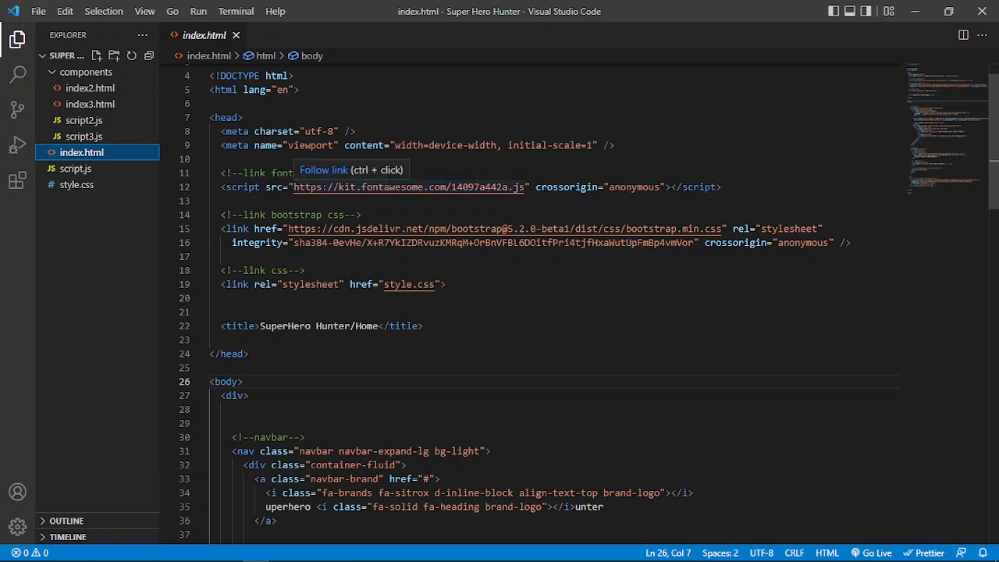
pyautogui.moveTo(664, 137)
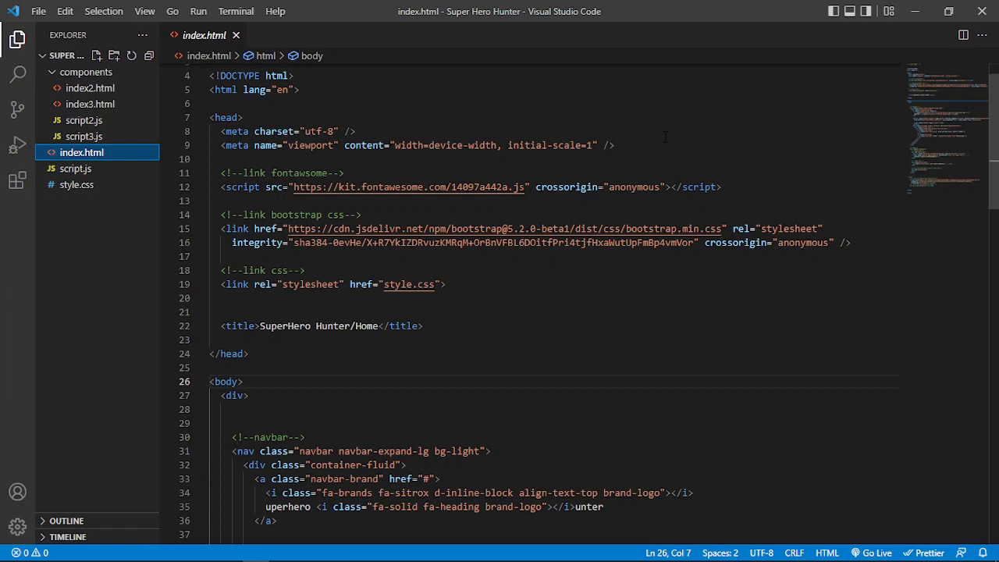
pyautogui.scroll(-3)
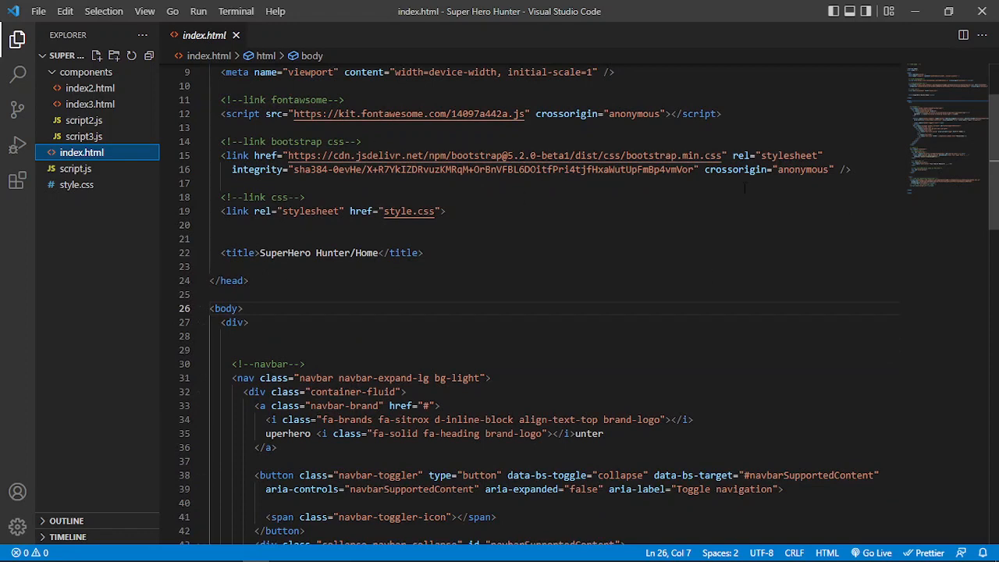
pyautogui.scroll(3)
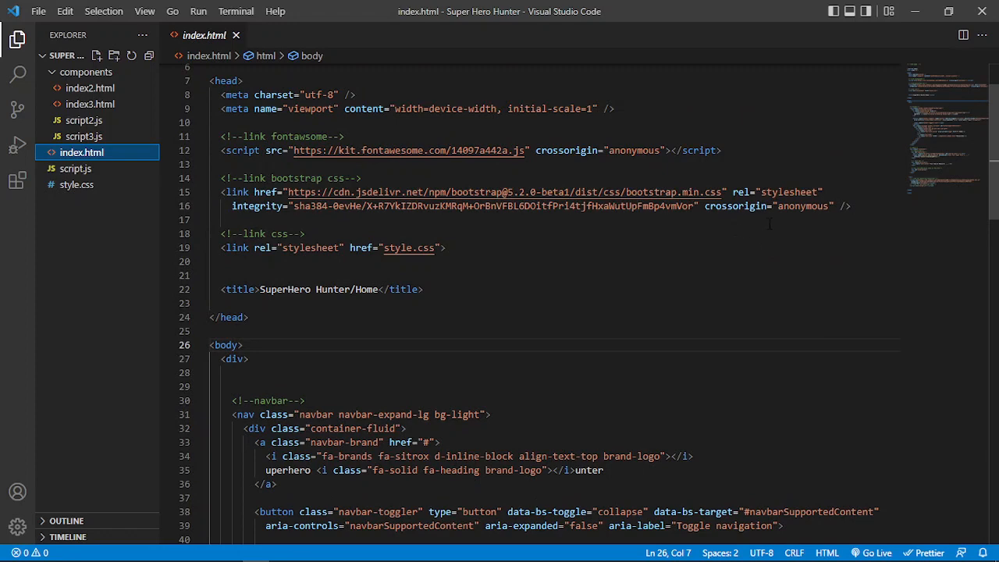
pyautogui.scroll(-3)
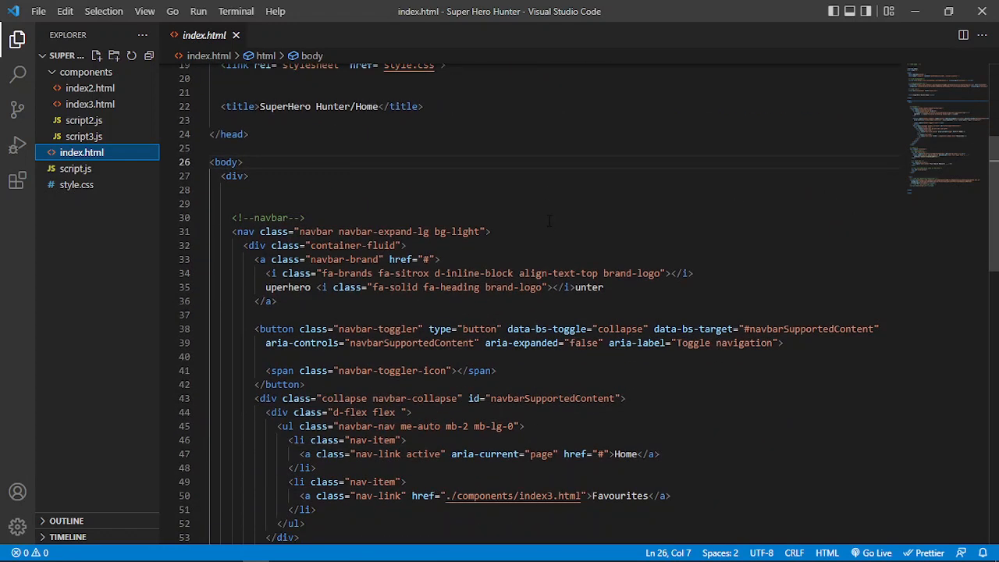
pyautogui.scroll(3)
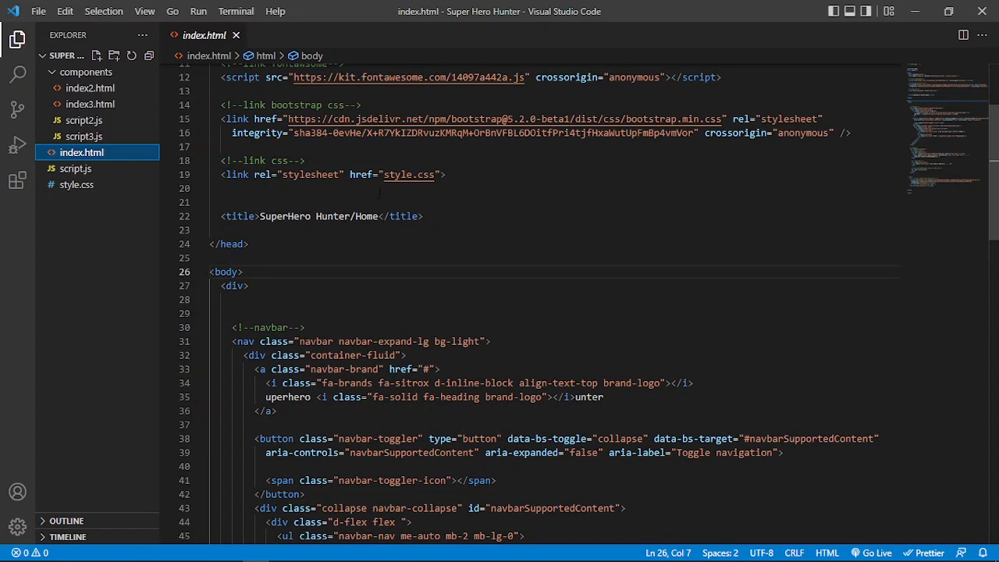
pyautogui.scroll(-3)
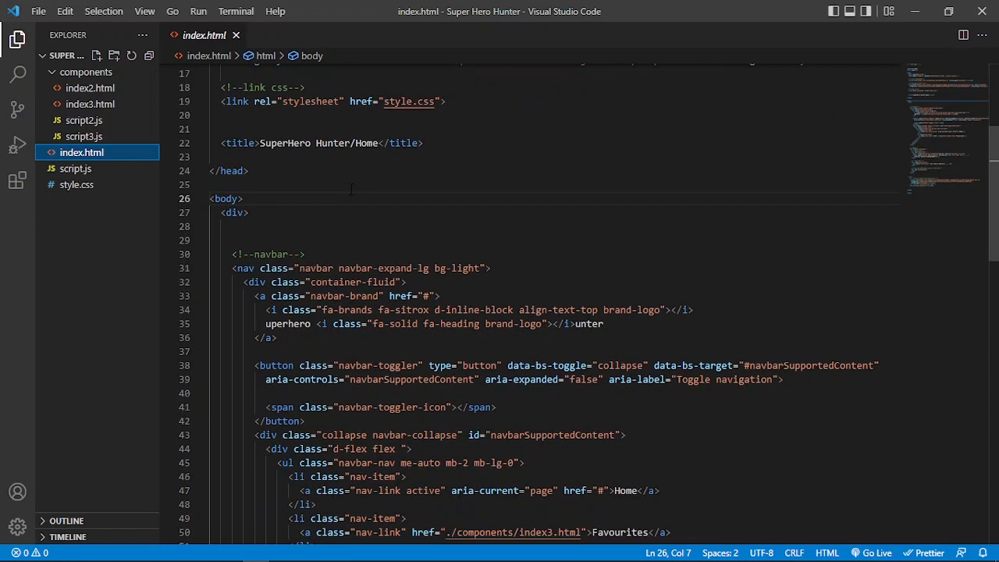
pyautogui.scroll(3)
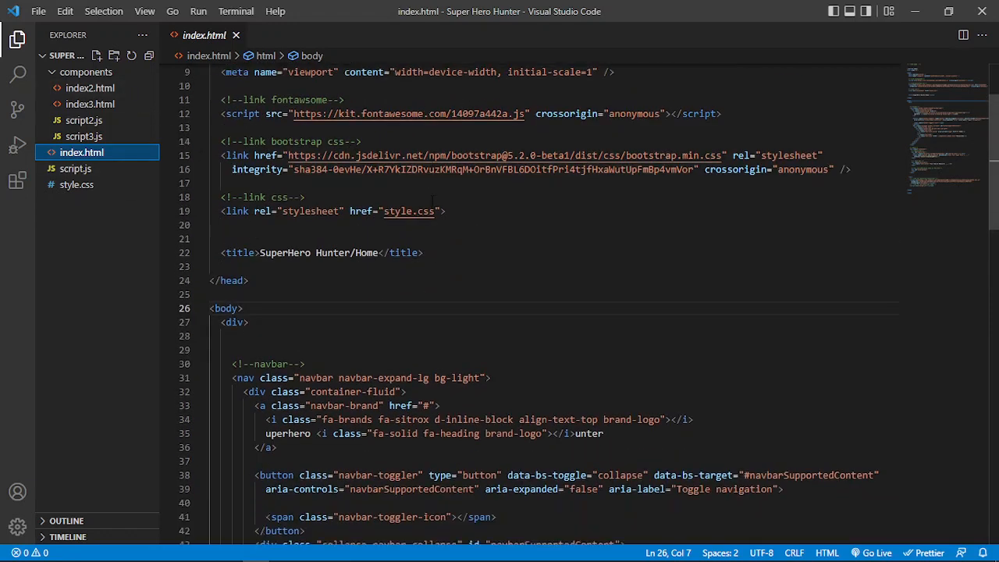
pyautogui.scroll(-3)
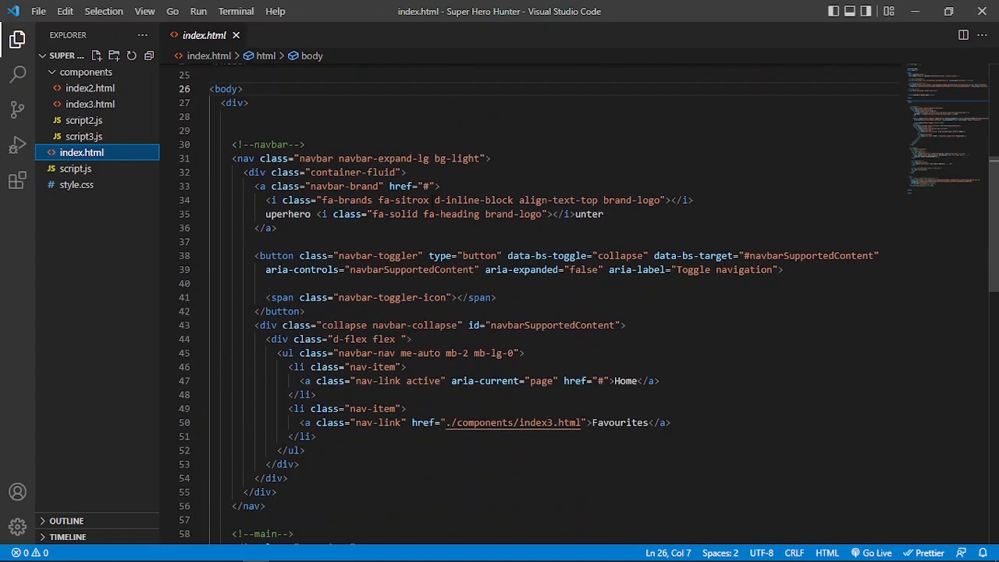
pyautogui.scroll(-3)
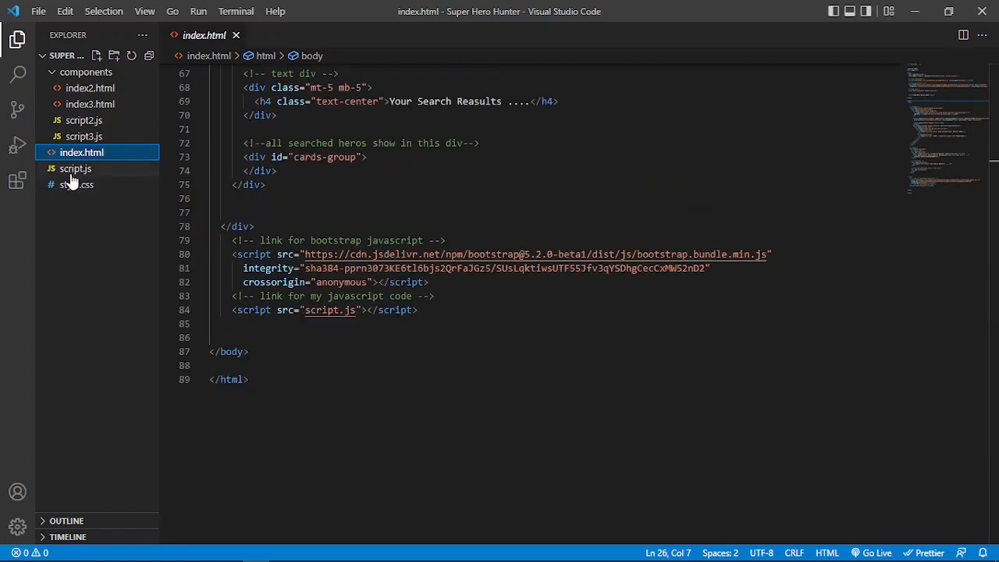
# Step: Review script.js: favourites storage, showDetails, addFavourite and hero search functions
pyautogui.click(75, 168)
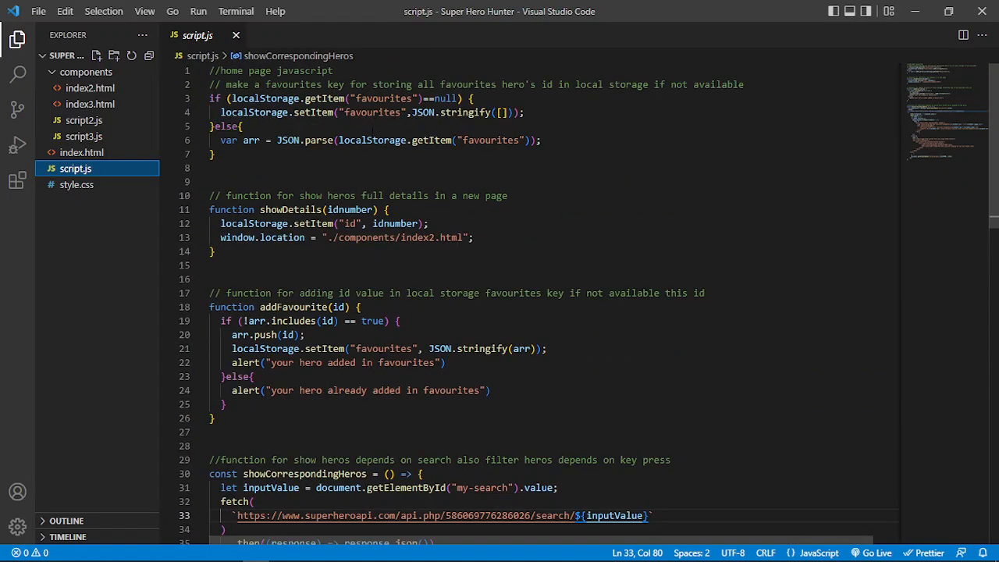
pyautogui.scroll(-3)
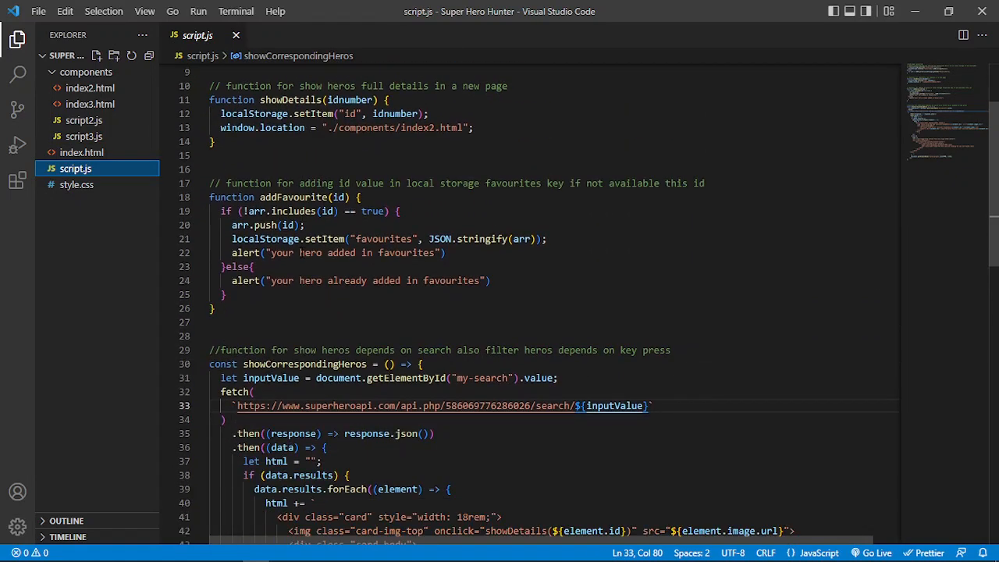
pyautogui.scroll(-3)
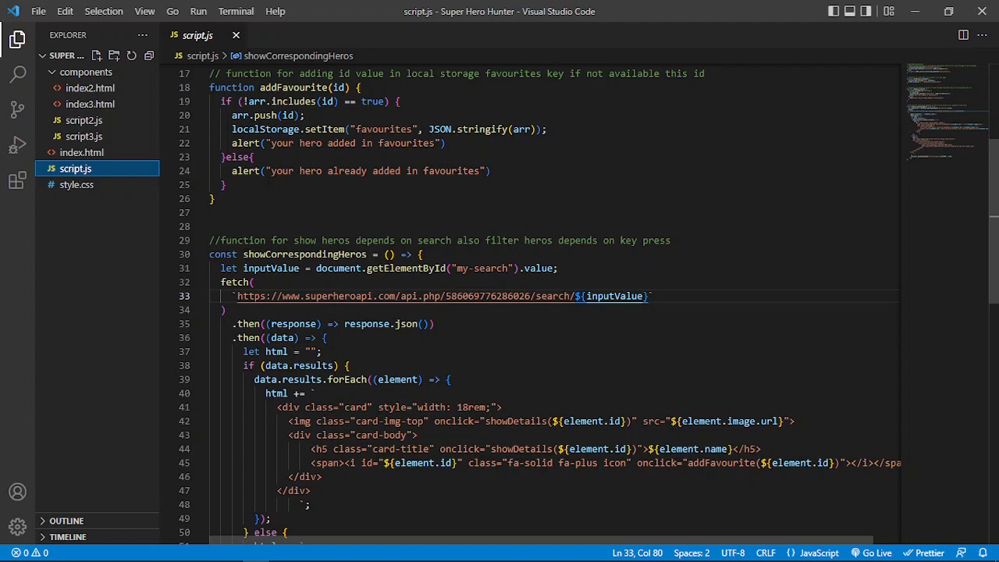
pyautogui.scroll(3)
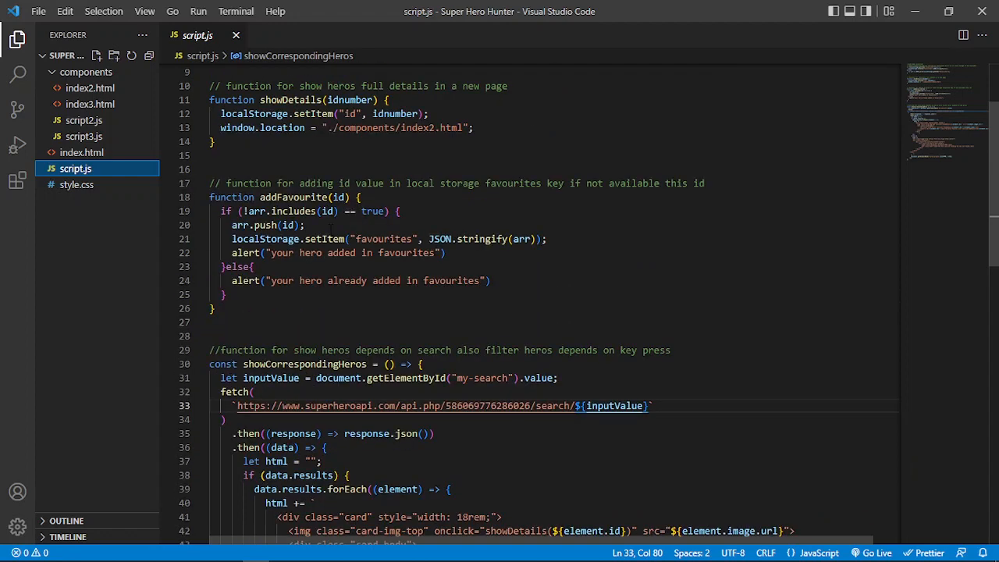
pyautogui.scroll(3)
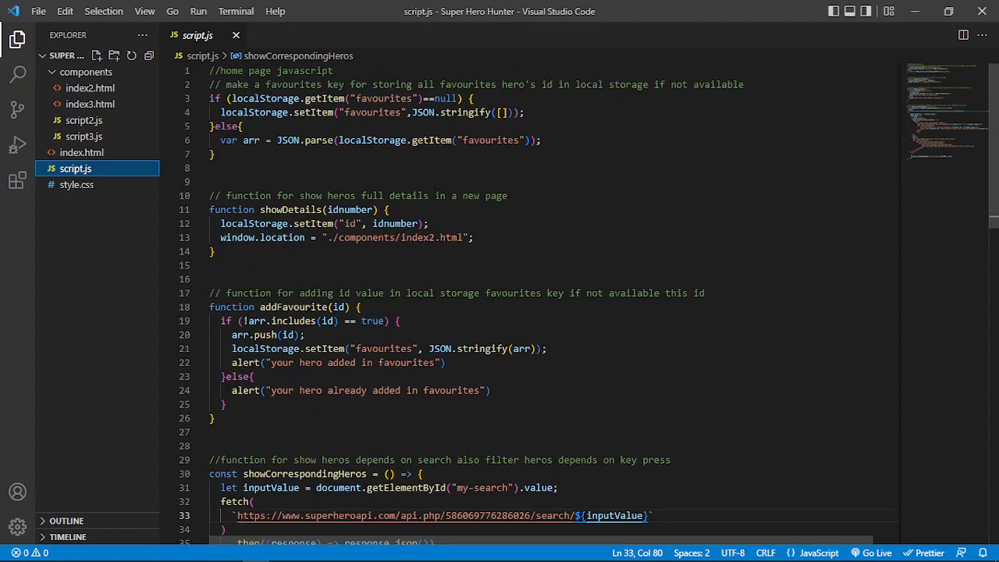
pyautogui.moveTo(82, 136)
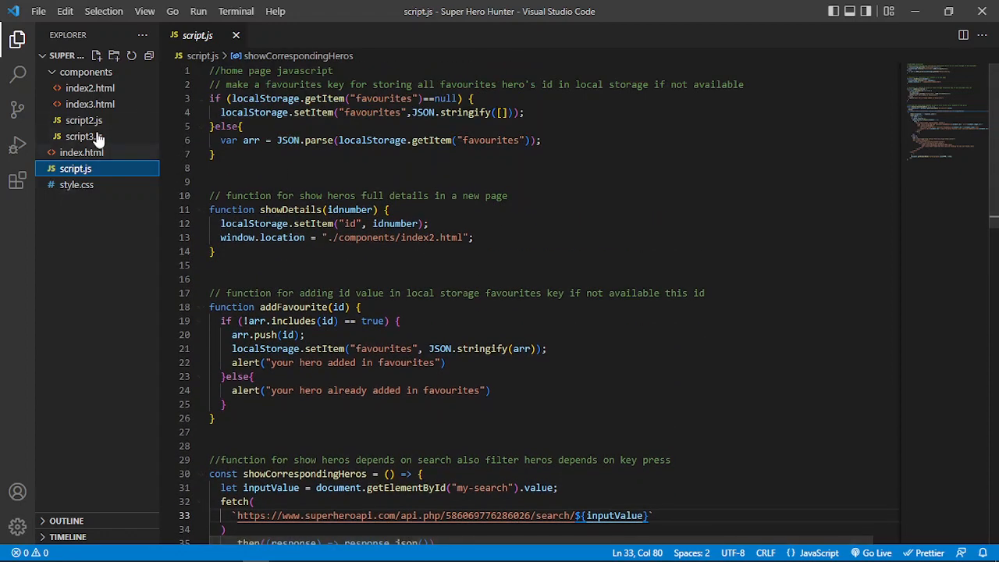
# Step: Review components/script2.js, the fetch code filling biography, powerstats, appearance, work and connections
pyautogui.click(84, 120)
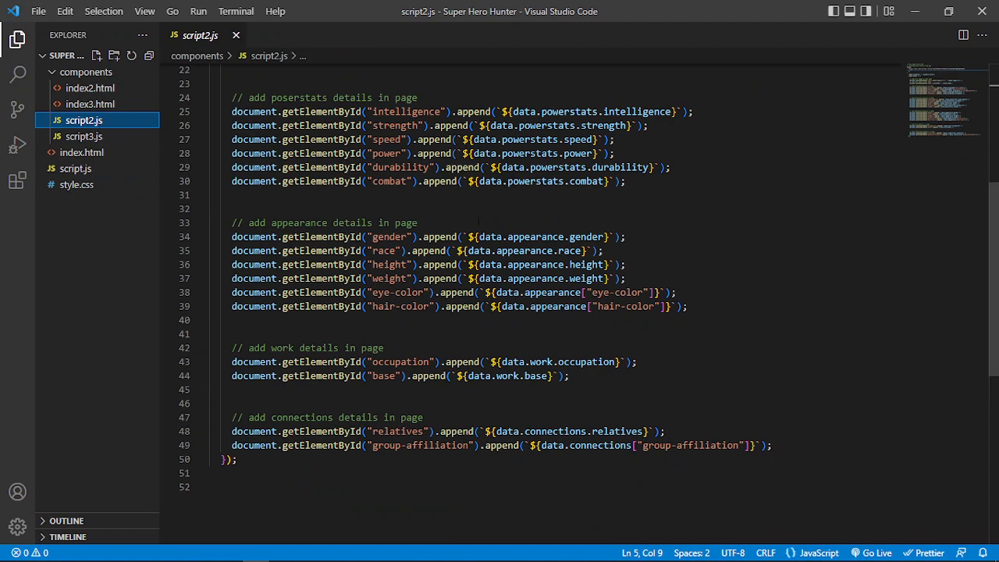
pyautogui.scroll(3)
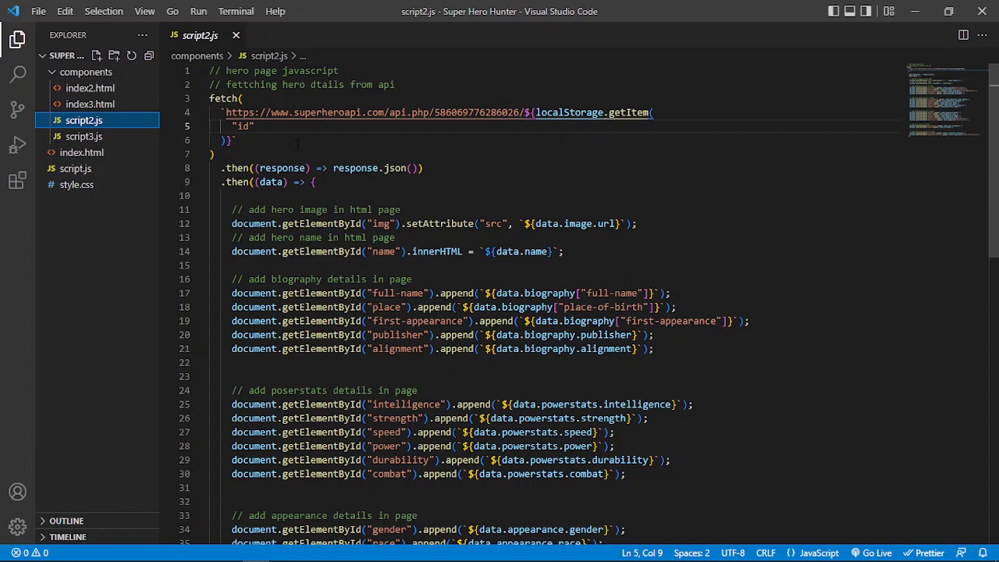
pyautogui.scroll(-3)
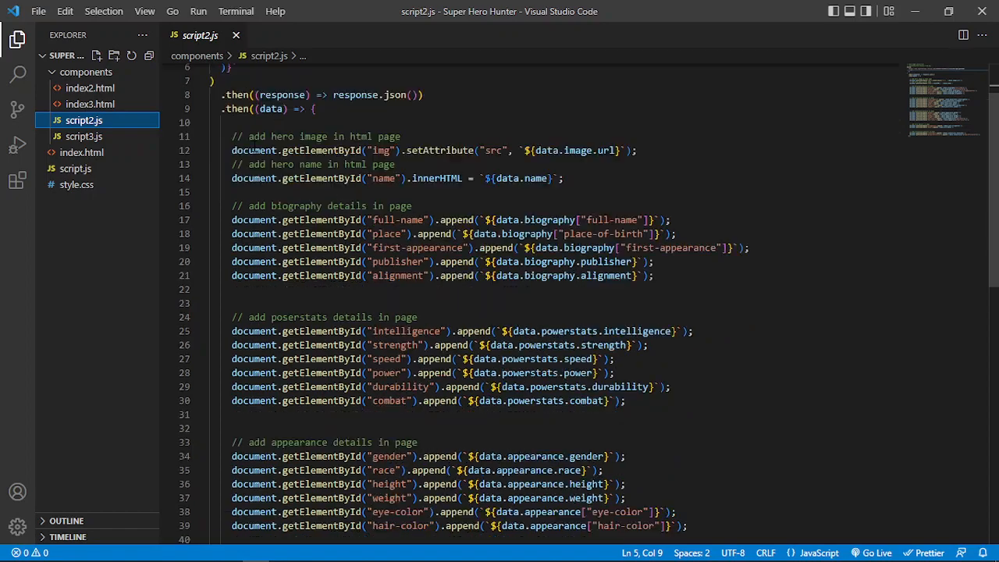
pyautogui.scroll(-3)
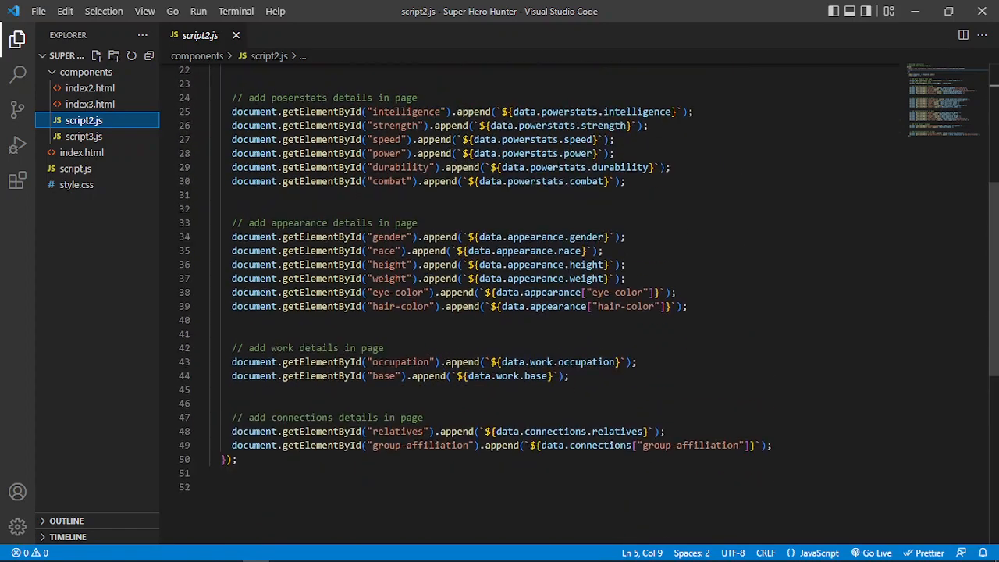
pyautogui.scroll(3)
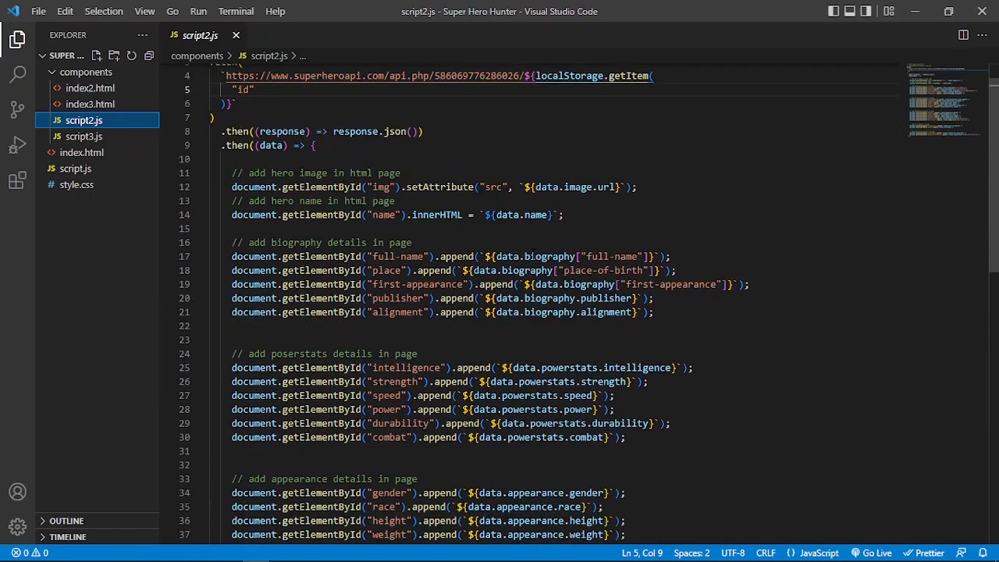
pyautogui.scroll(-3)
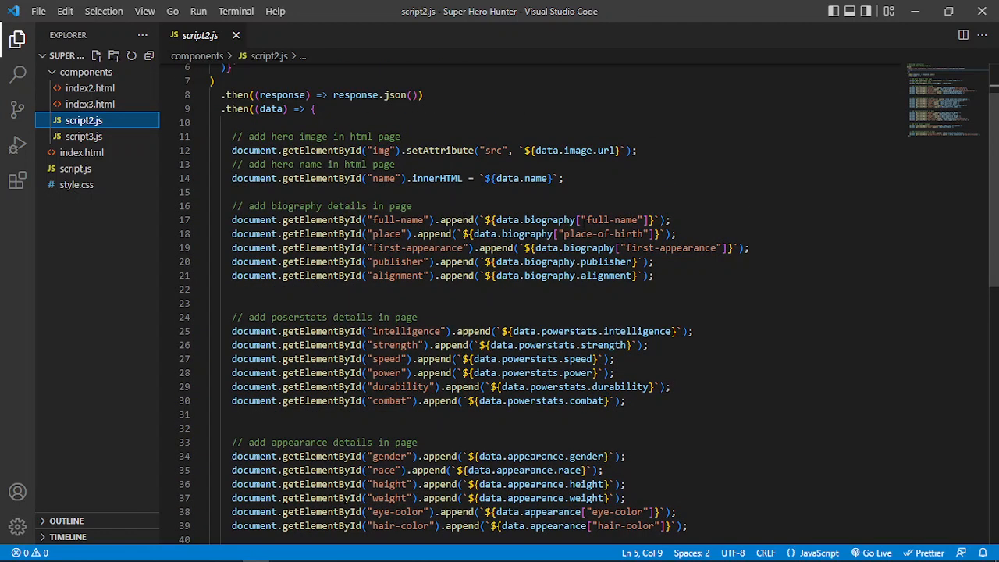
pyautogui.scroll(-3)
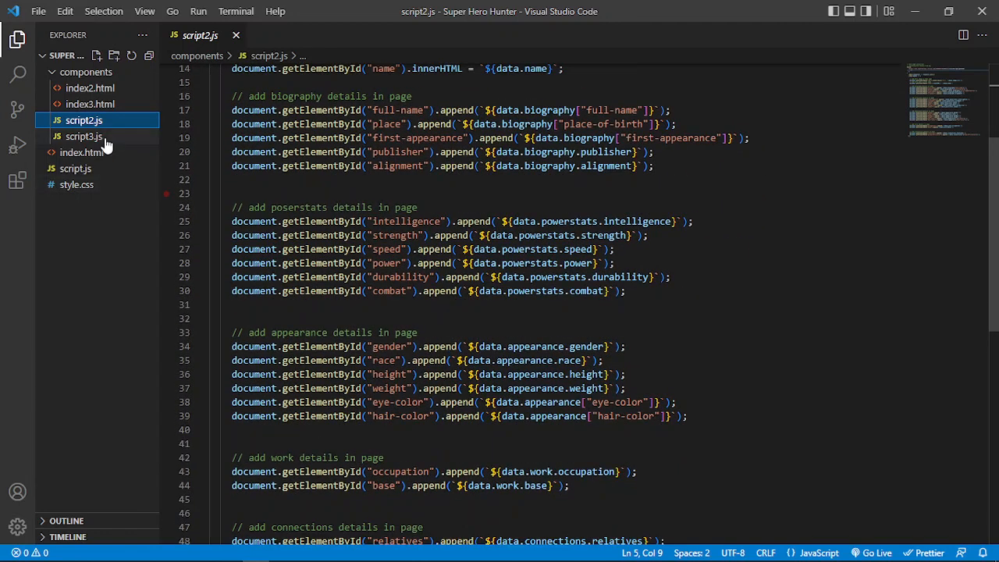
# Step: Review components/script3.js with its showDetails, removeHero and fetchData functions
pyautogui.click(85, 136)
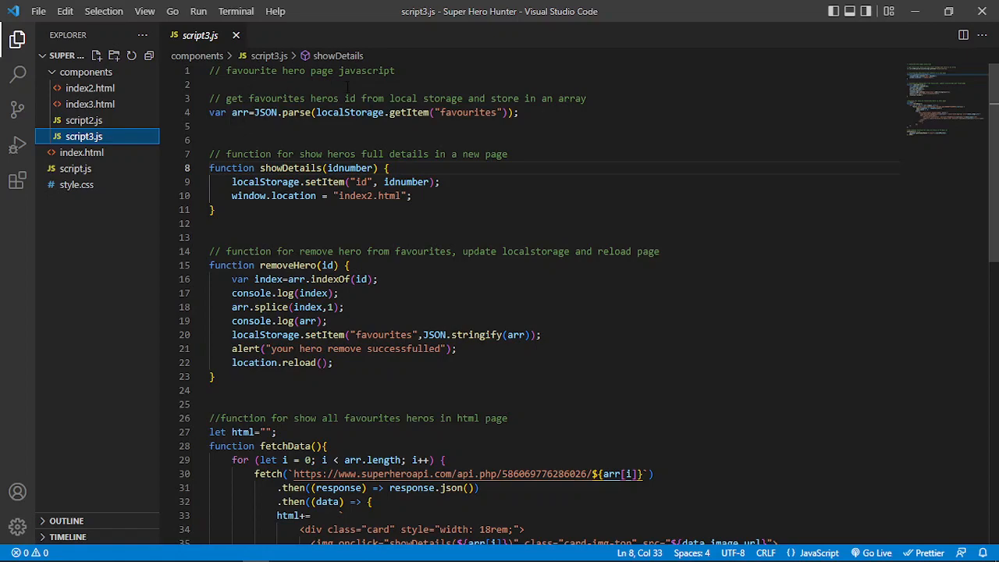
pyautogui.scroll(-3)
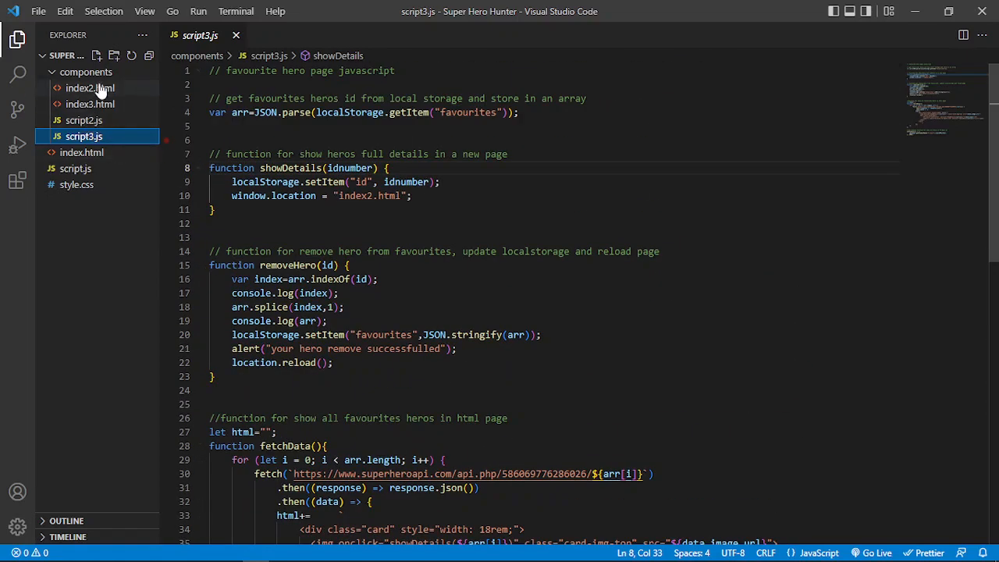
# Step: Review components/index2.html down to the work and connections markup and Bootstrap bundle link
pyautogui.click(91, 87)
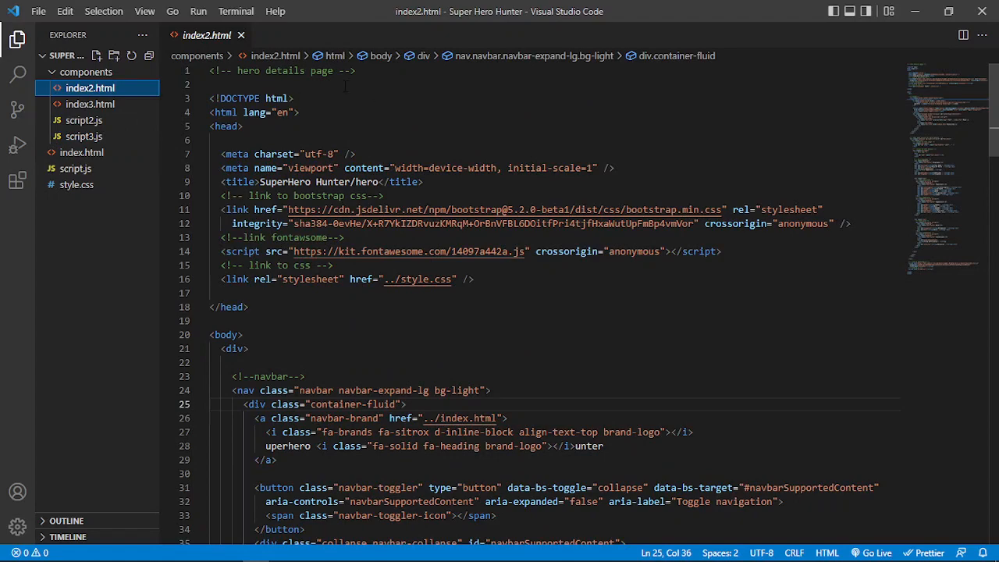
pyautogui.scroll(-3)
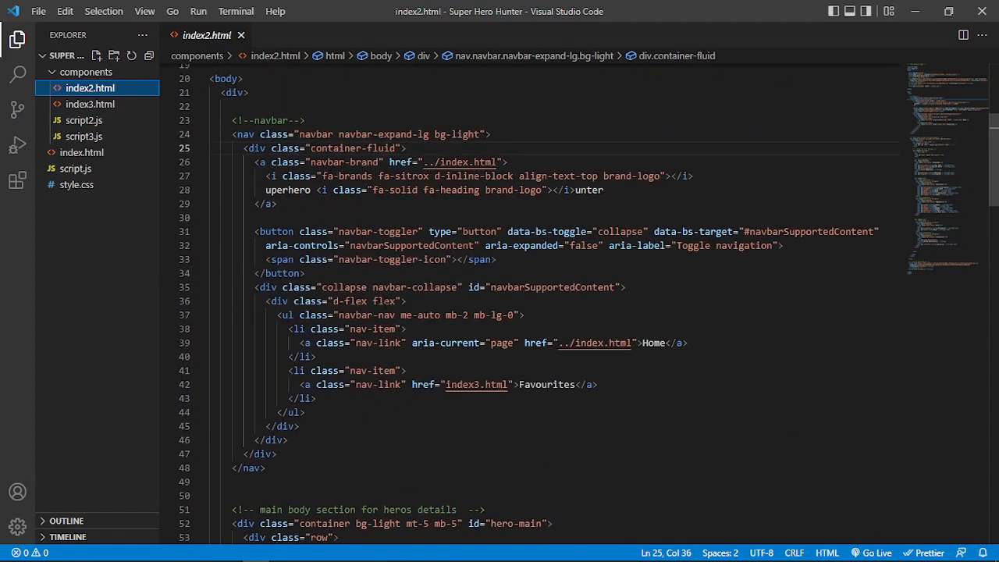
pyautogui.scroll(3)
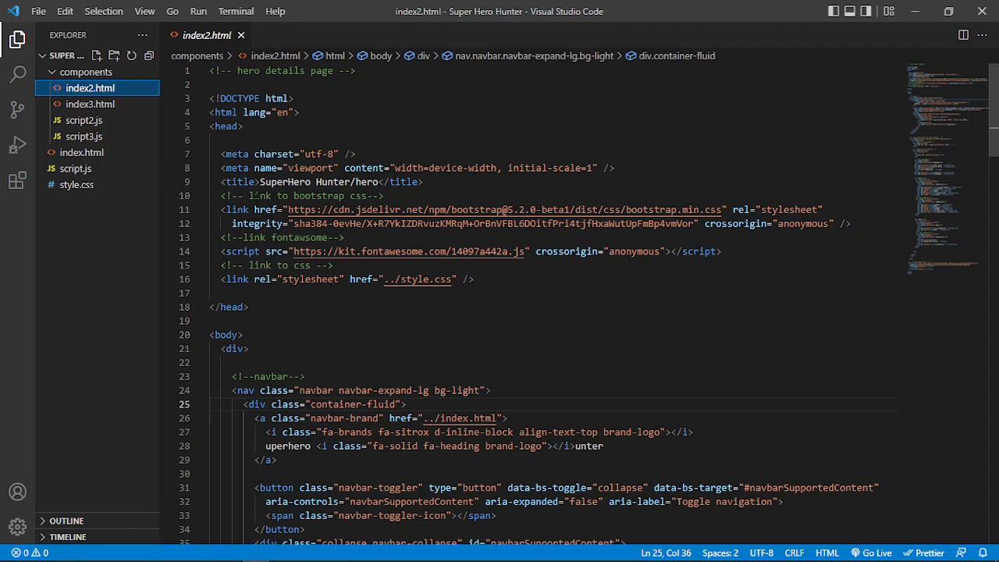
pyautogui.scroll(-3)
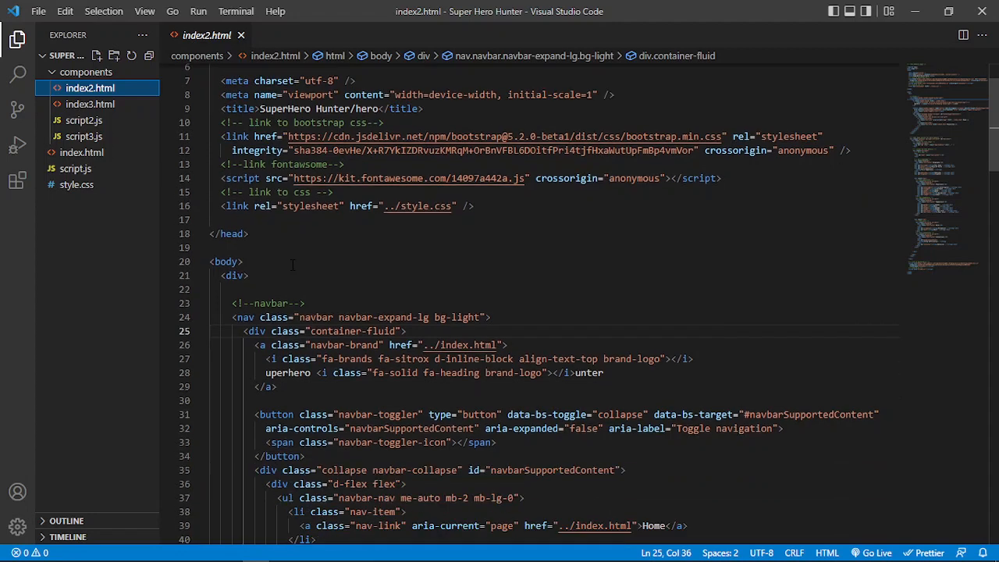
pyautogui.scroll(-3)
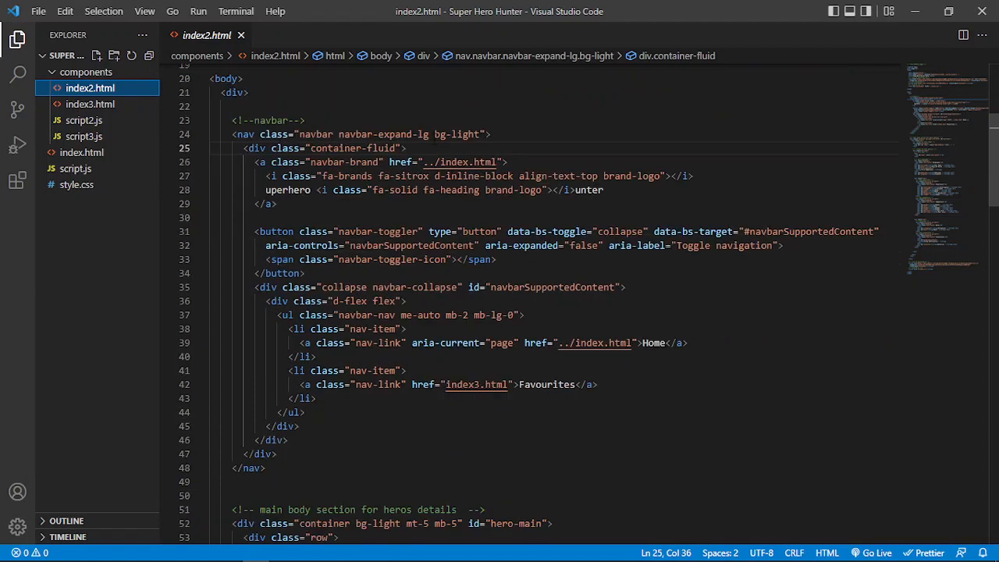
pyautogui.scroll(-3)
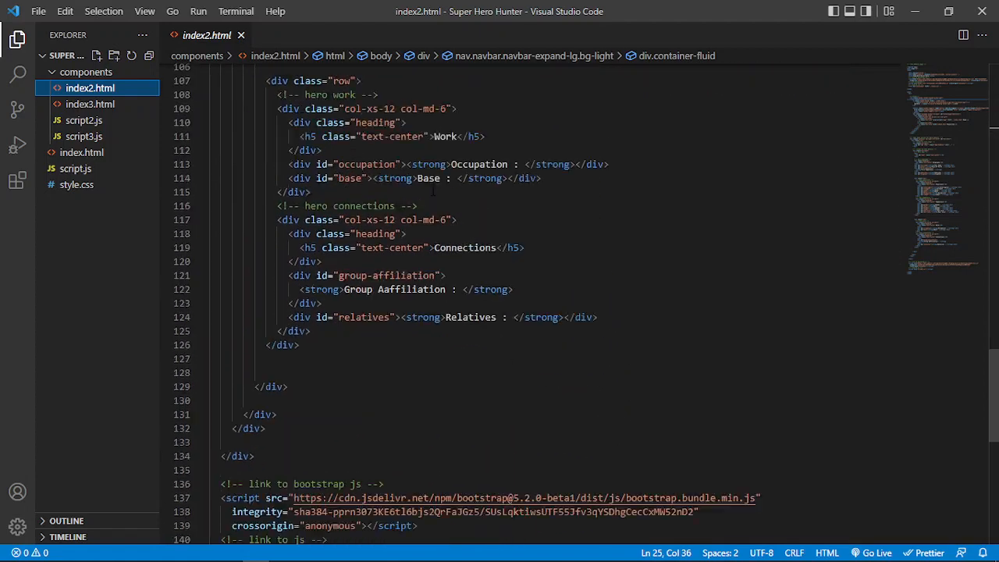
# Step: Review components/index3.html: navbar, empty fv-main container and script3.js link
pyautogui.click(90, 103)
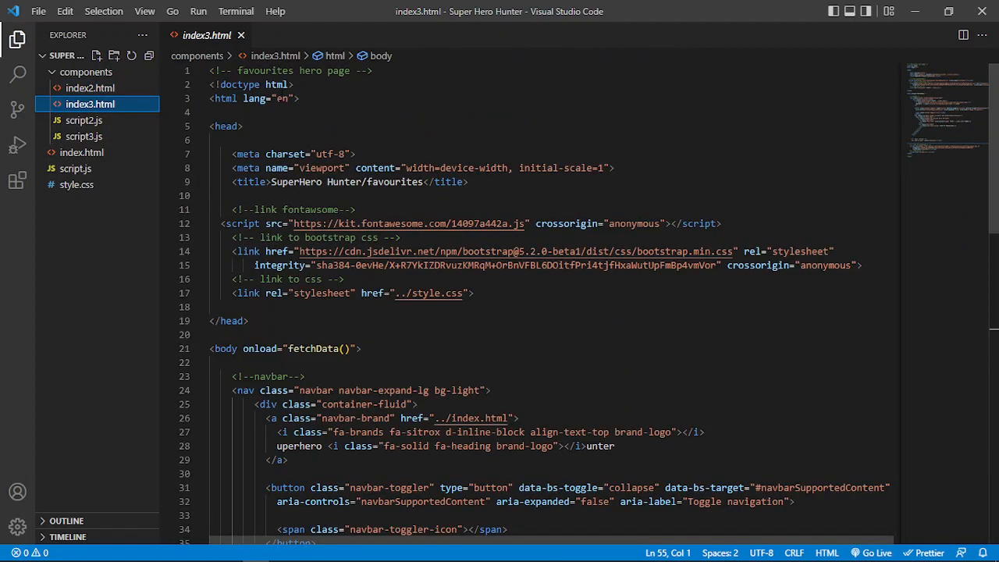
pyautogui.scroll(-3)
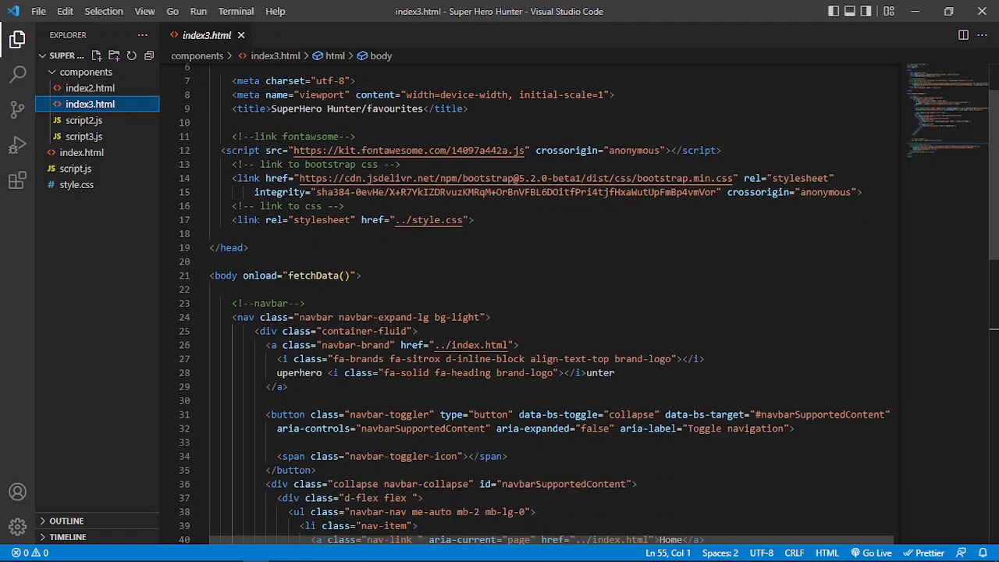
pyautogui.scroll(-3)
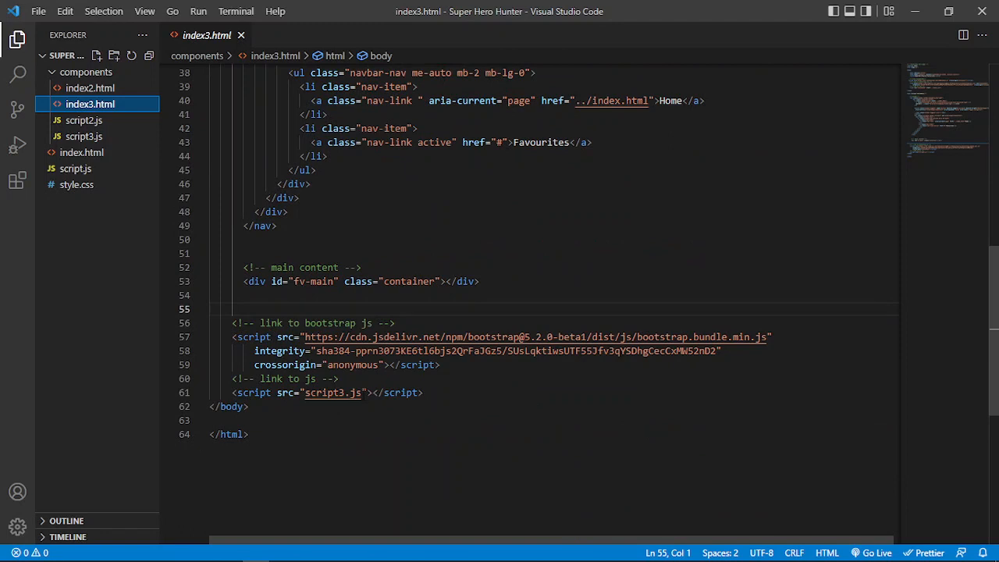
pyautogui.scroll(3)
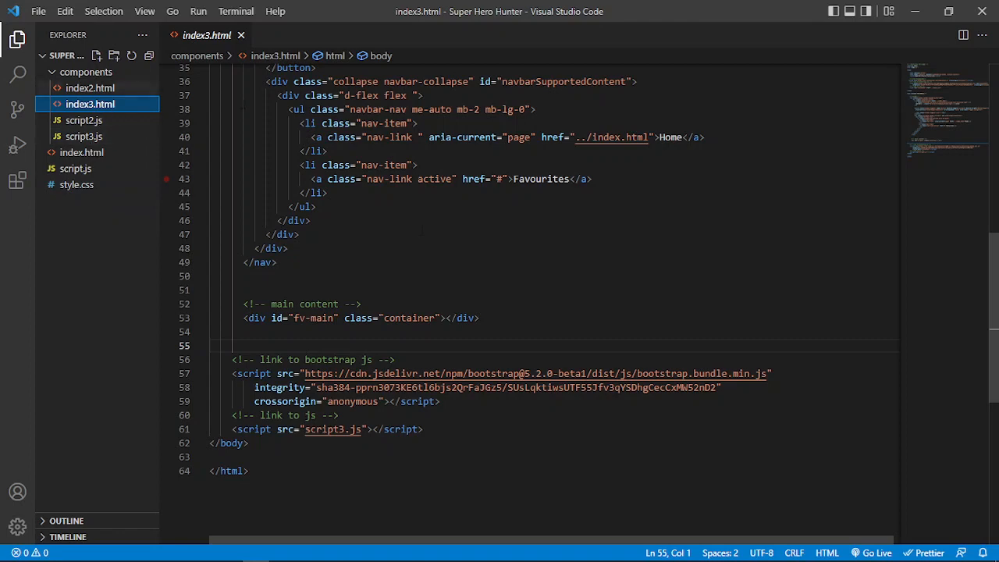
pyautogui.scroll(3)
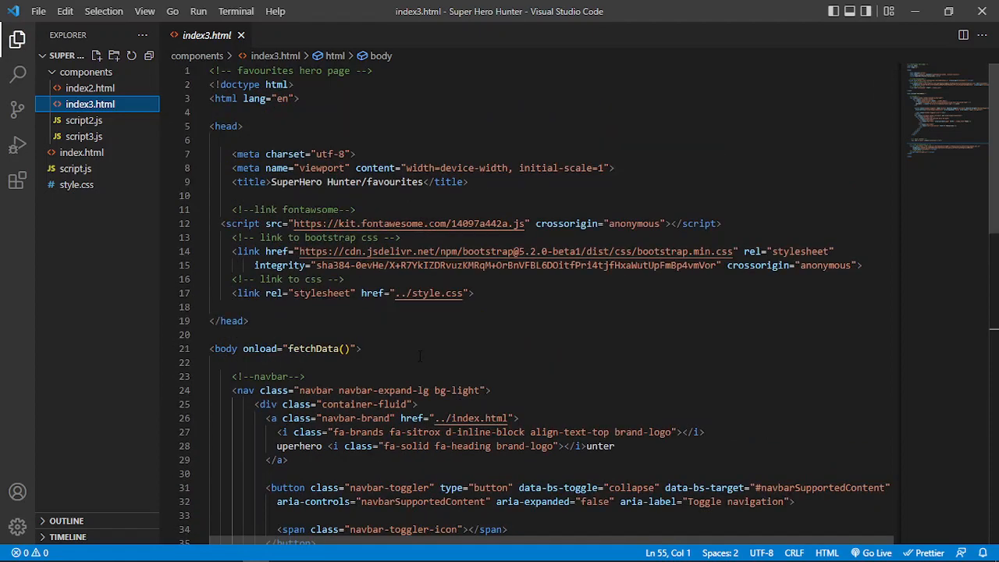
pyautogui.click(282, 552)
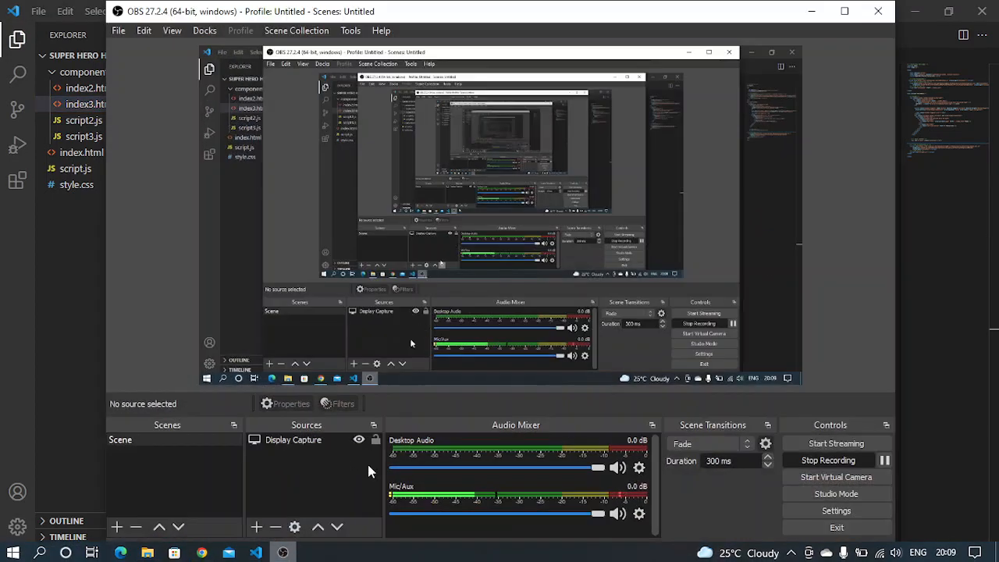